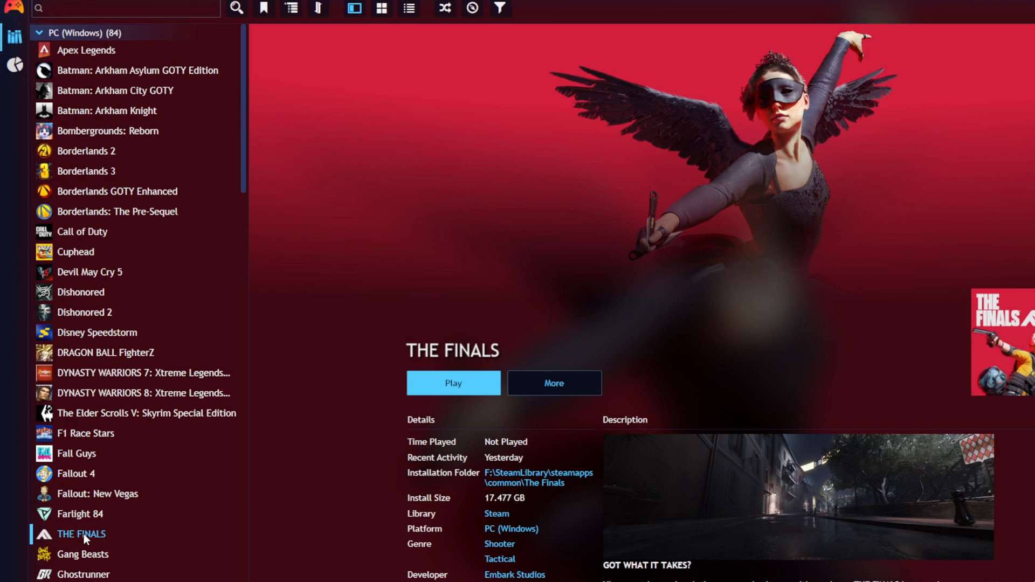
mouse_move(76, 453)
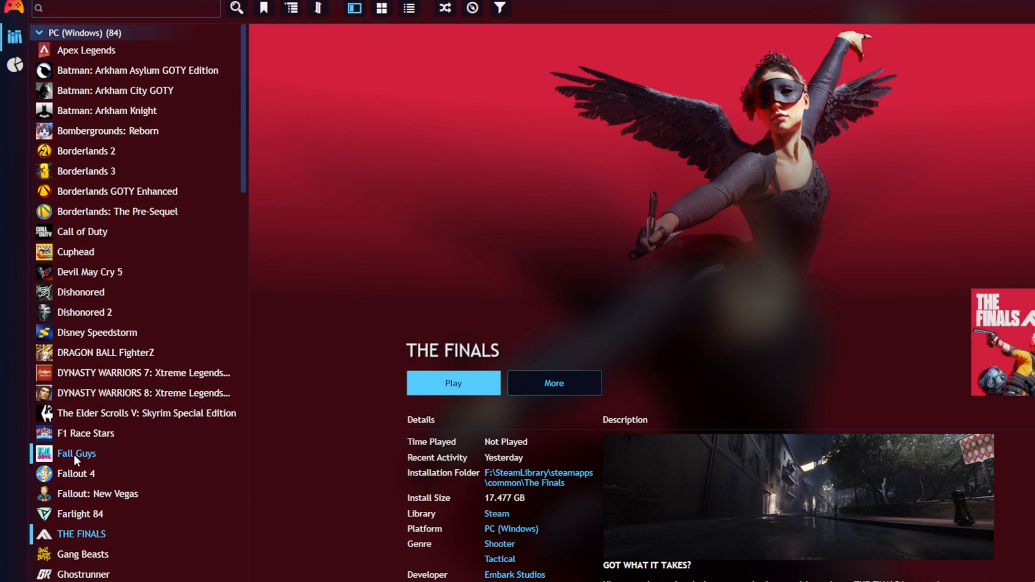
- View the details of Farlight 84, Borderlands 3 and Devil May Cry 5
click(83, 514)
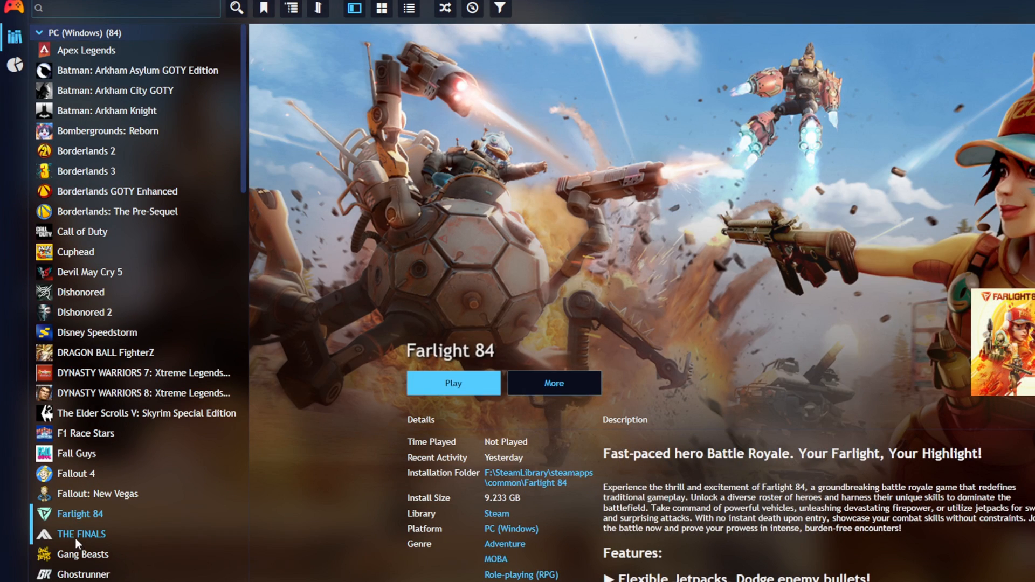
click(86, 171)
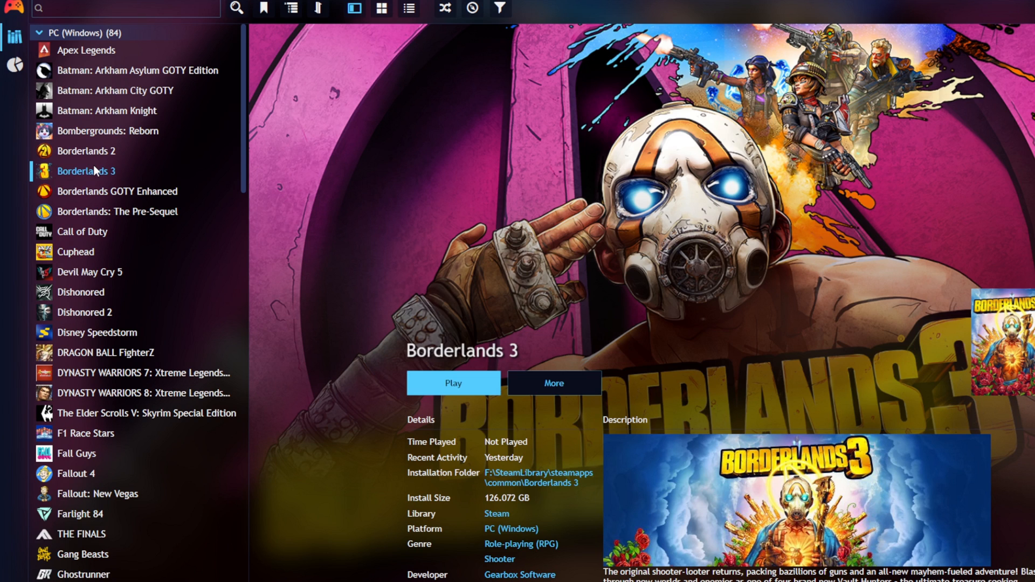
click(91, 272)
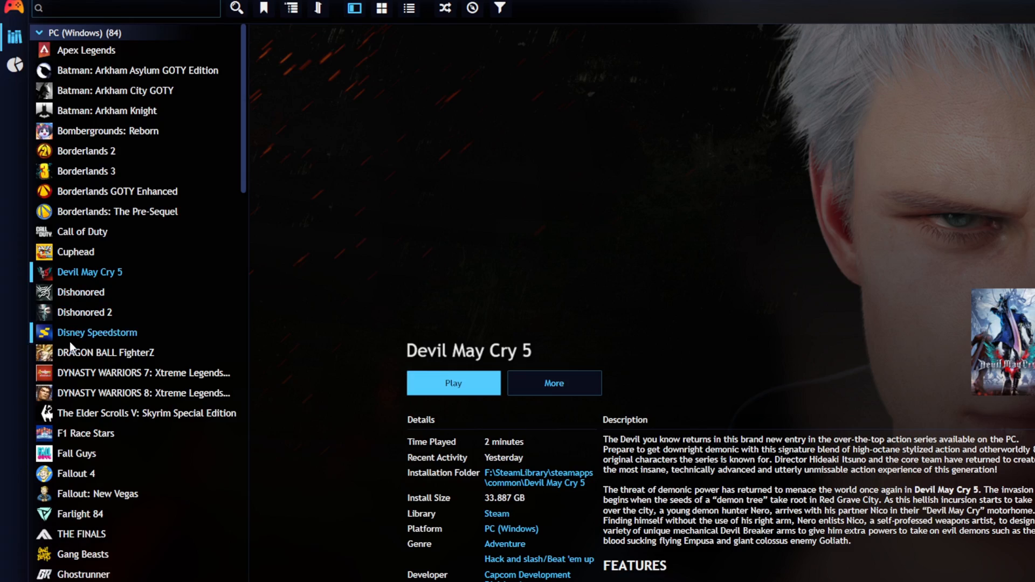
mouse_move(73, 352)
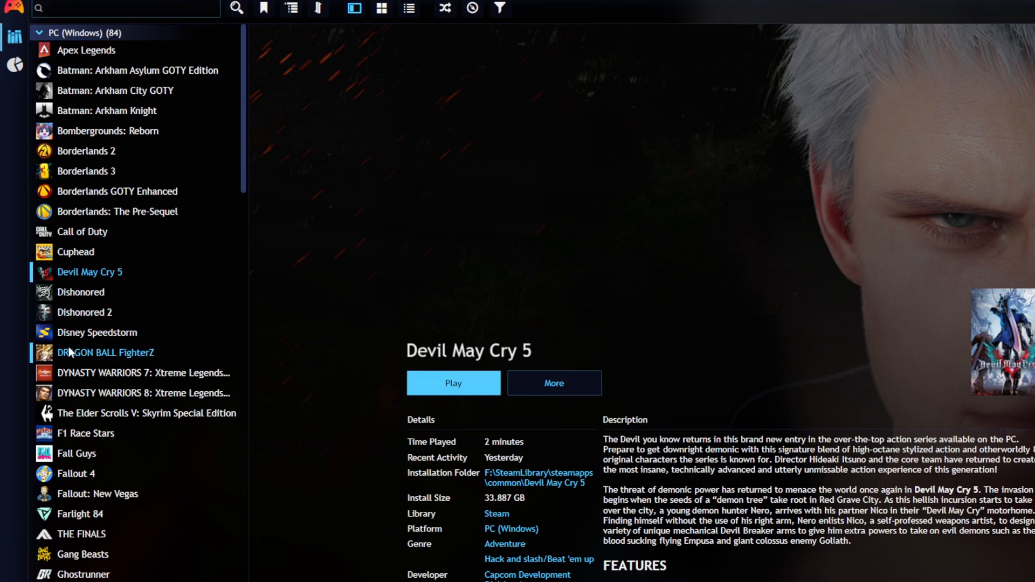
- Browse the PC games as a cover grid and launch Borderlands 3
click(380, 9)
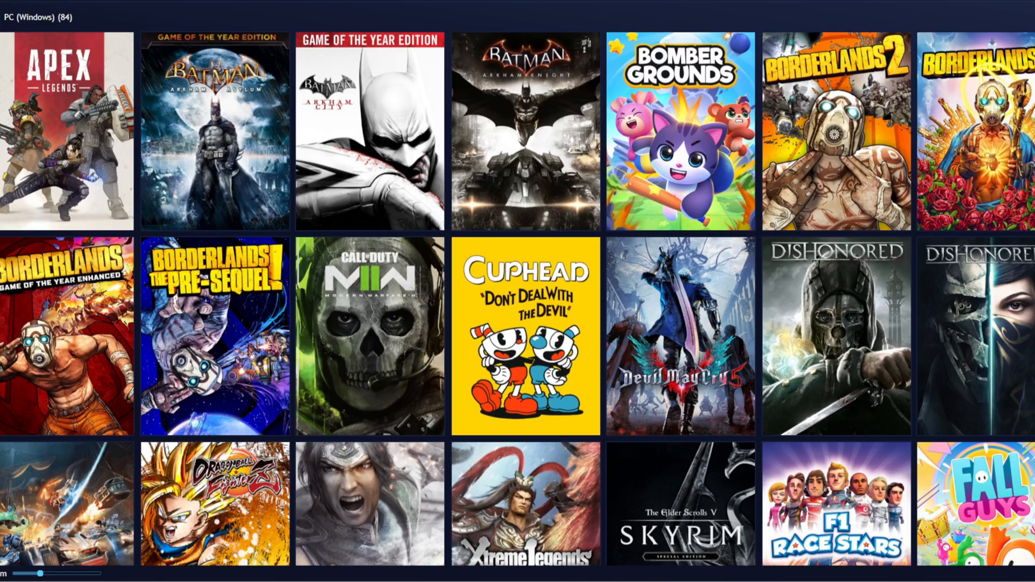
scroll(down, 3)
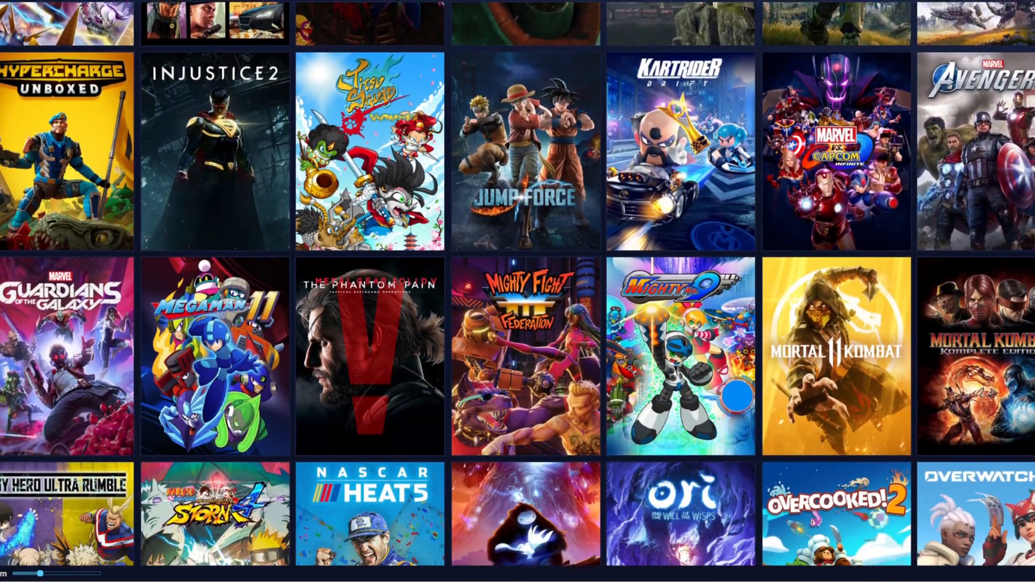
scroll(up, 3)
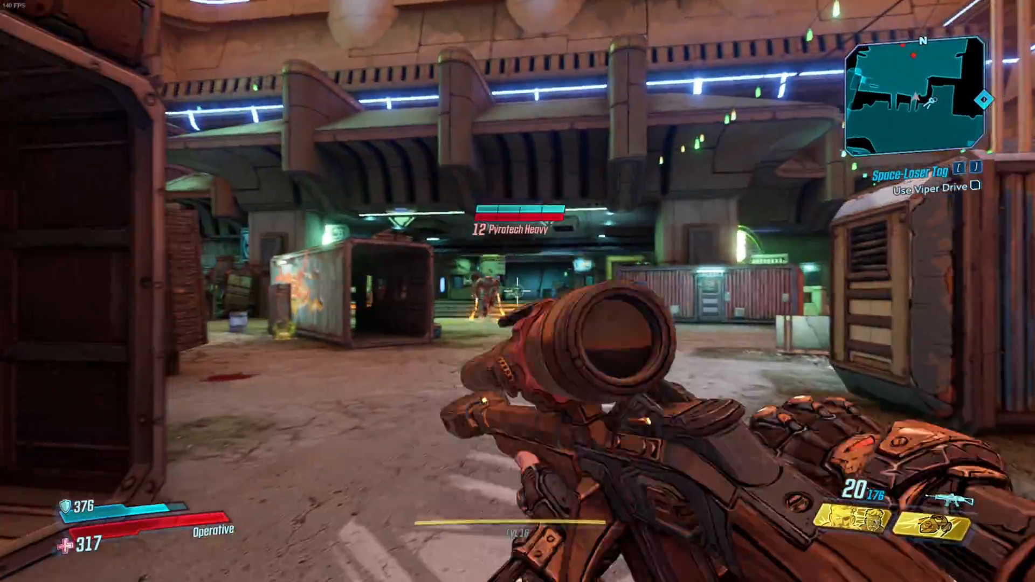
click(518, 291)
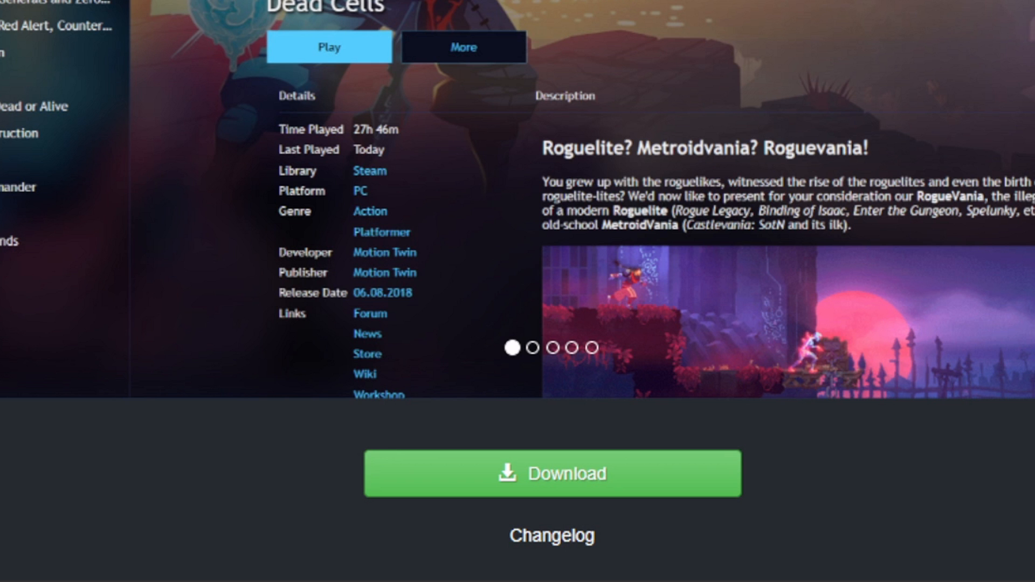
mouse_move(614, 492)
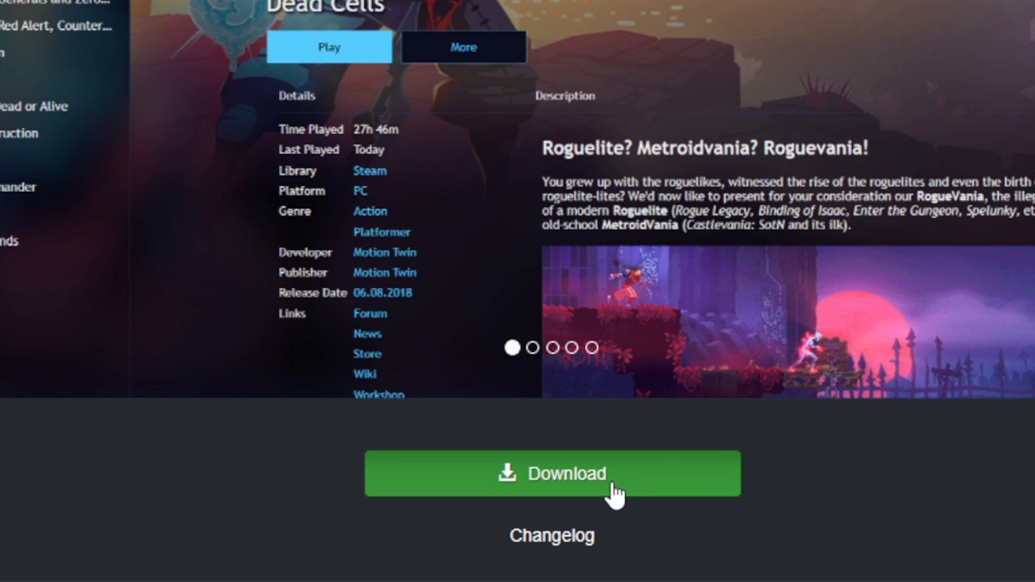
- Download the Playnite installer from the website's green Download button
click(551, 473)
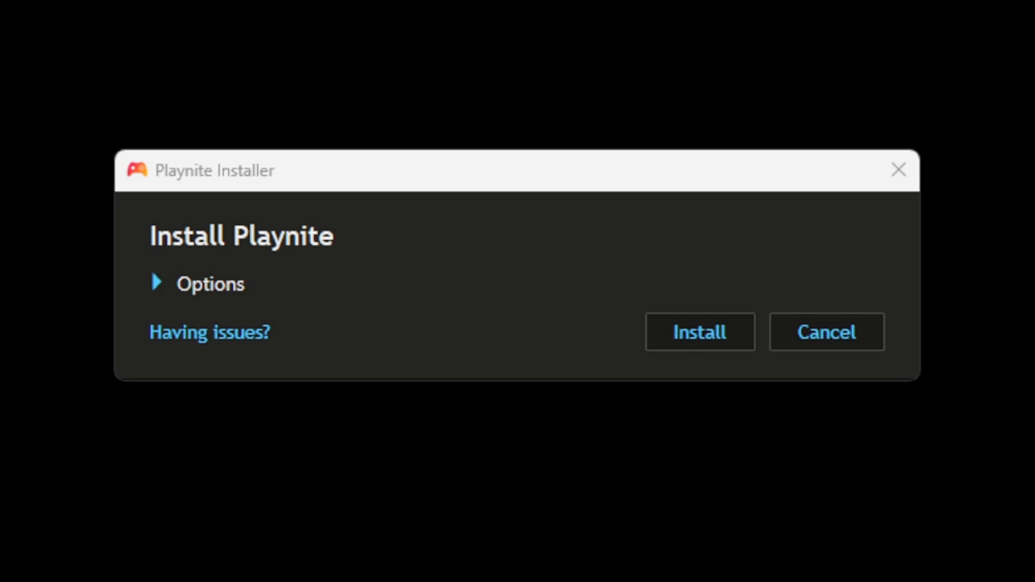
mouse_move(270, 407)
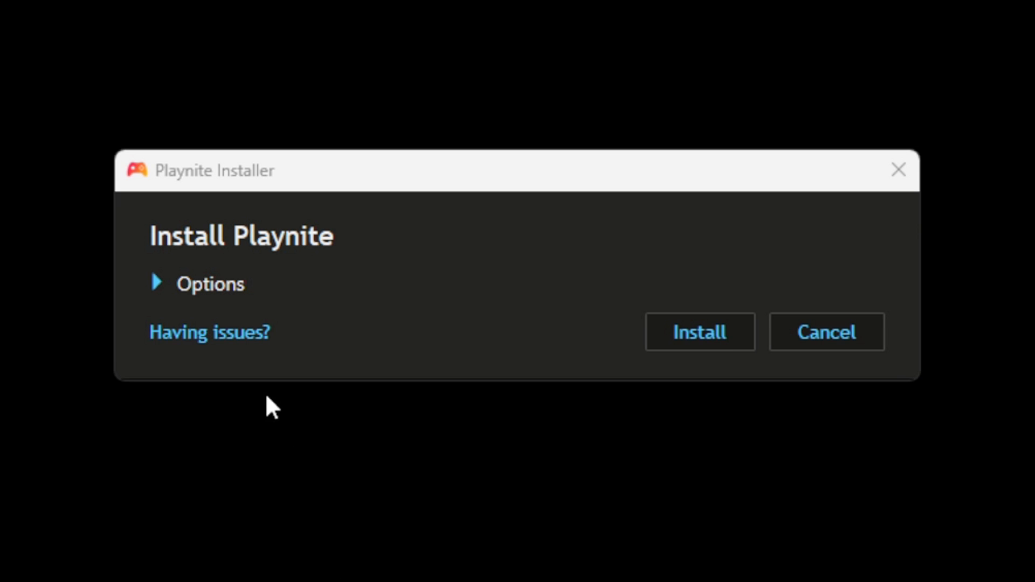
- Install Playnite, keeping the default destination folder shown under Options
click(156, 283)
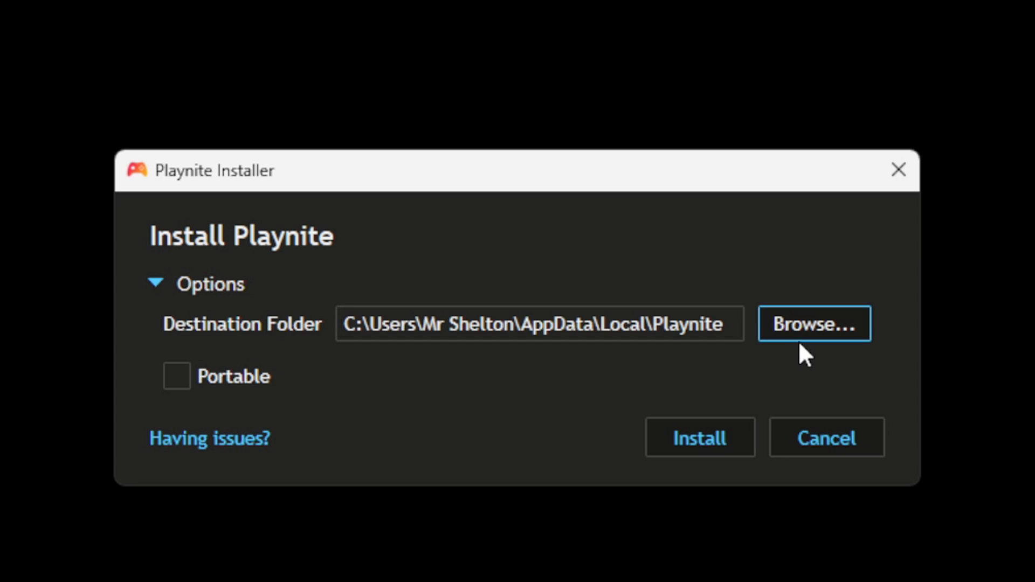
mouse_move(700, 438)
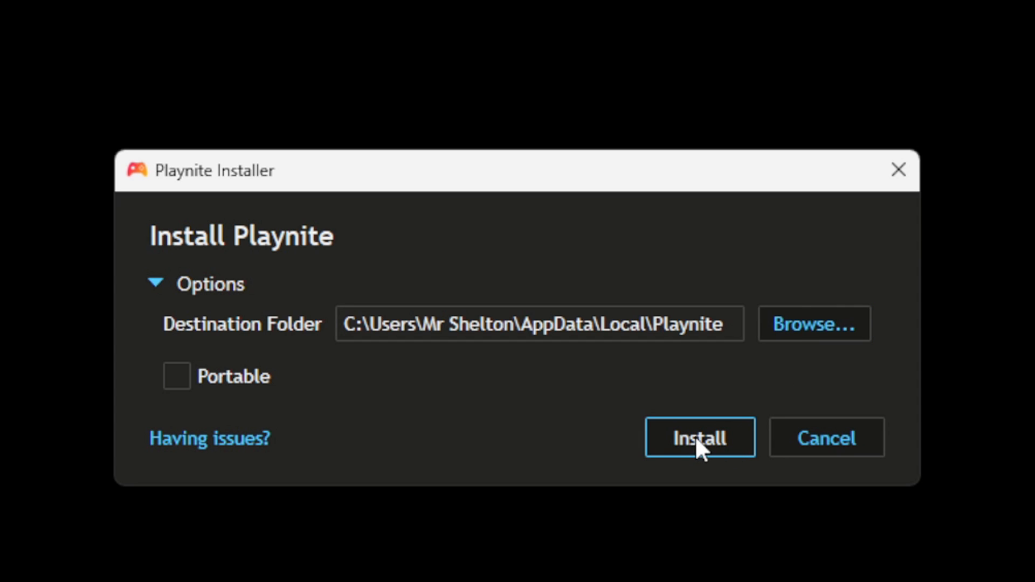
click(699, 437)
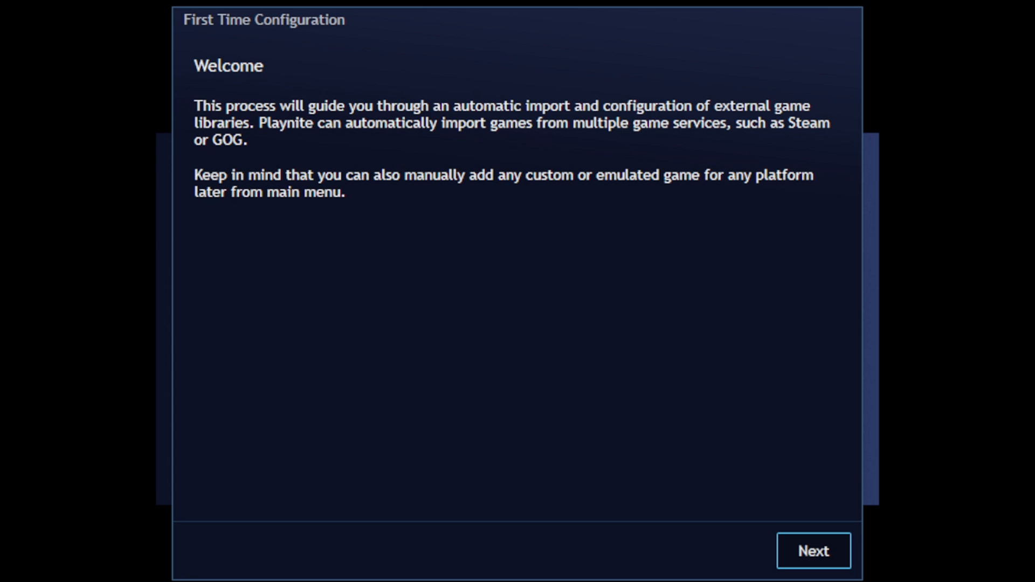
- Pass the welcome page and enable the Steam and Epic Games Store integrations
click(813, 550)
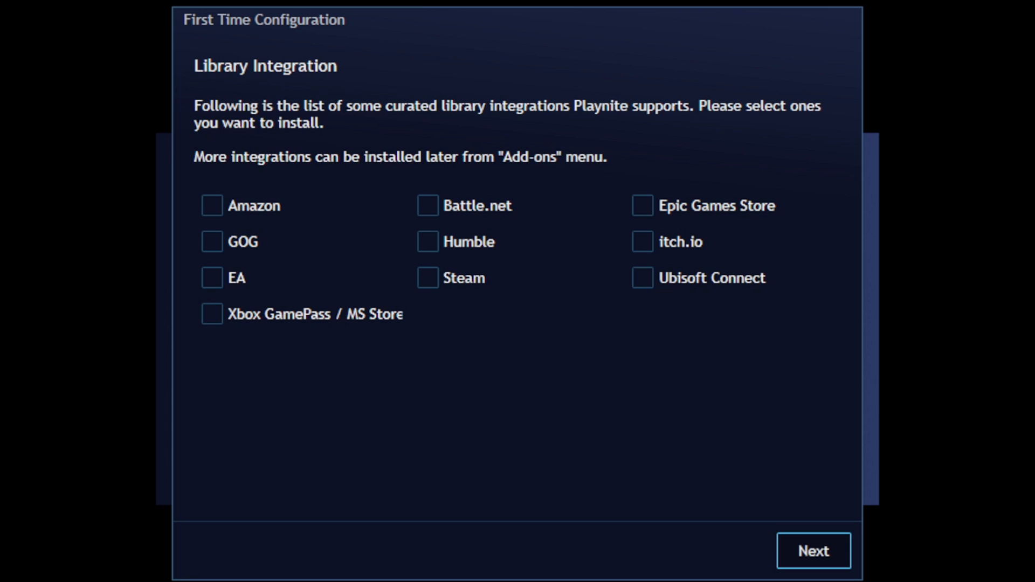
mouse_move(541, 476)
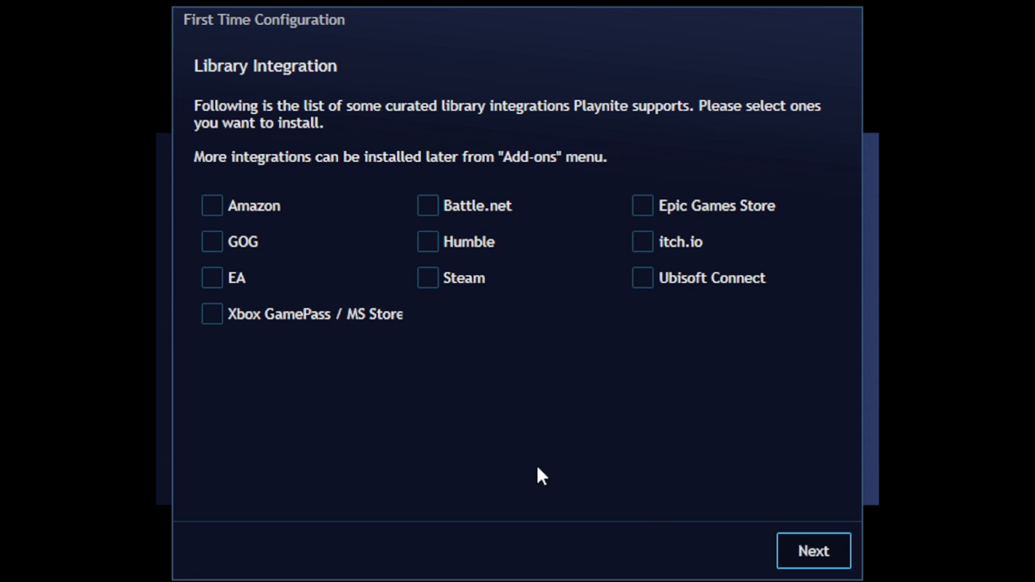
click(428, 277)
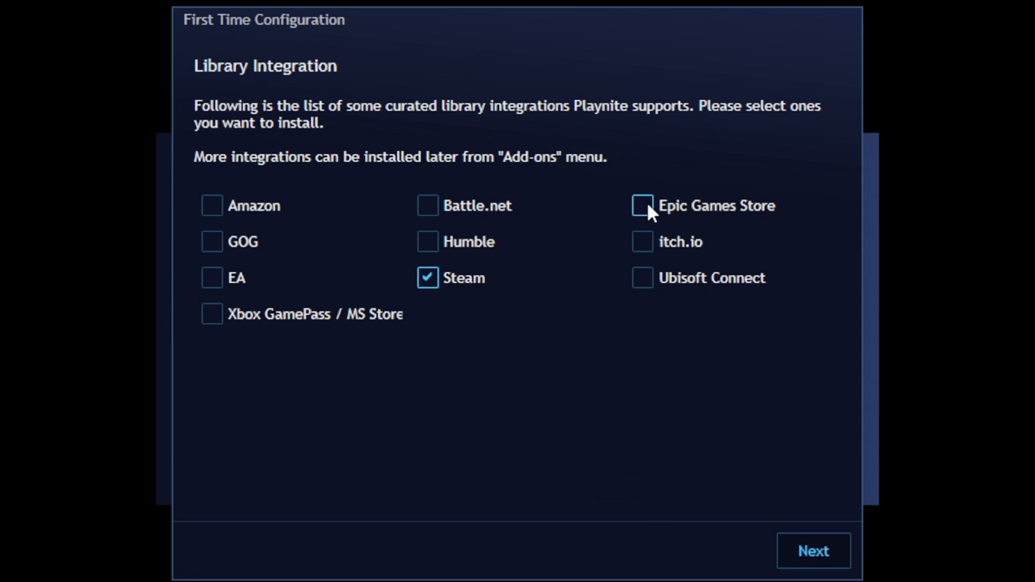
click(641, 206)
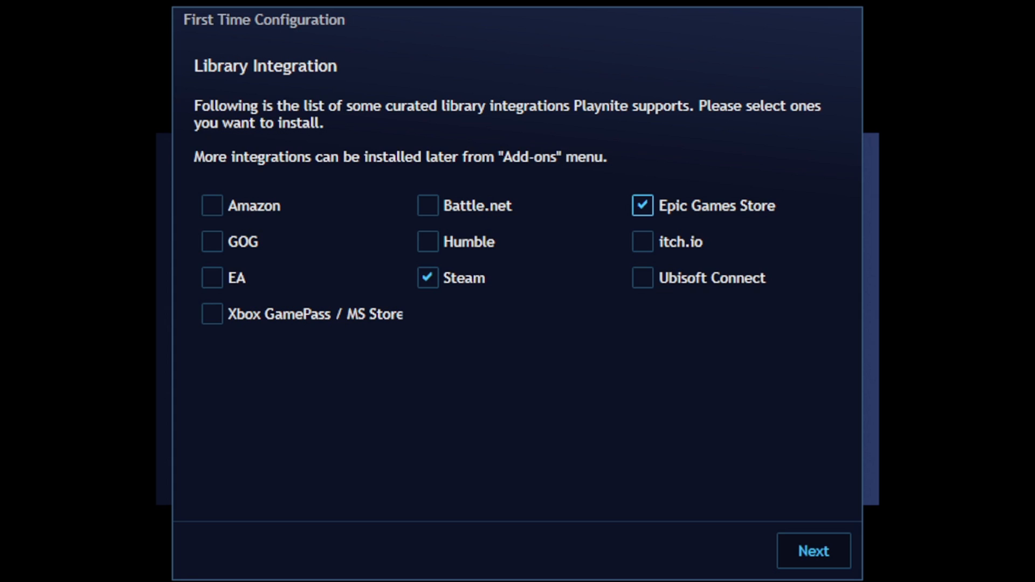
click(812, 551)
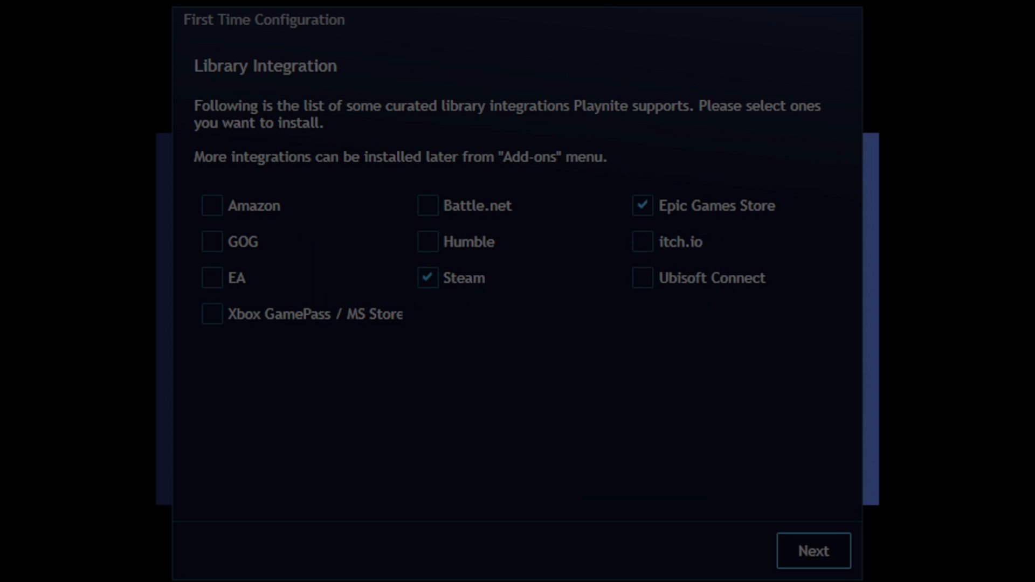
- Keep installed-game imports for Epic and Steam and finish the first-time configuration
click(813, 550)
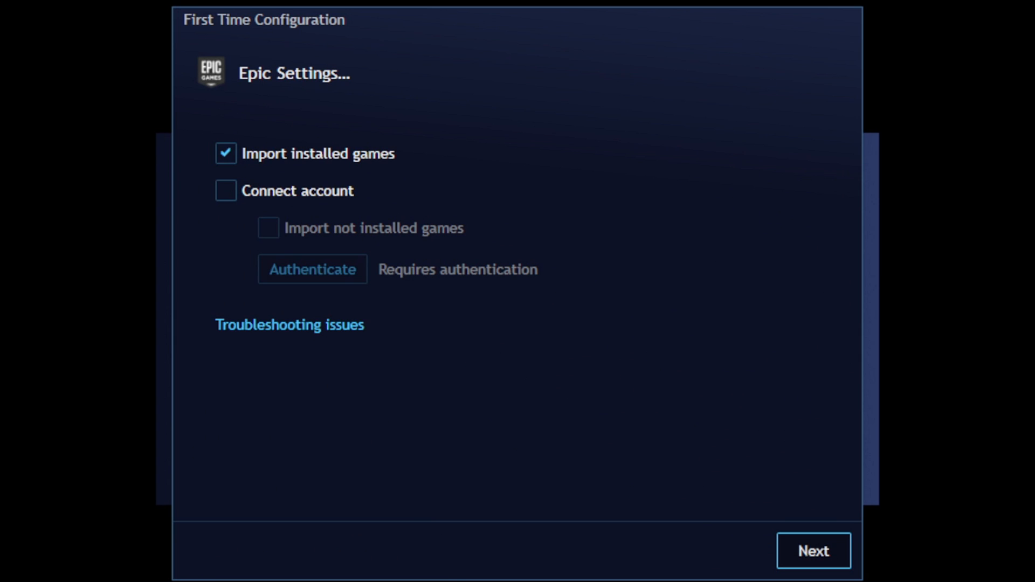
mouse_move(388, 218)
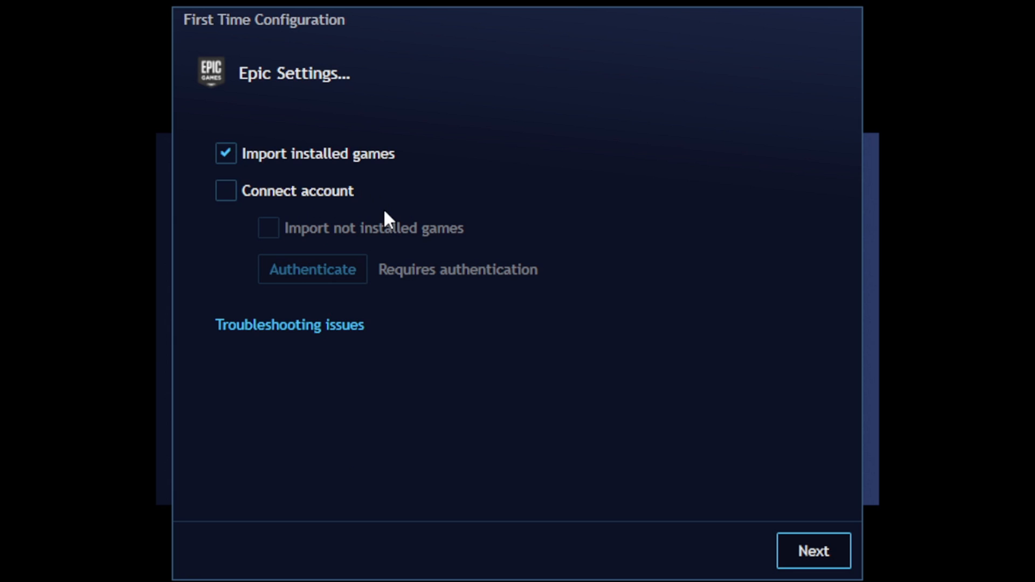
mouse_move(466, 153)
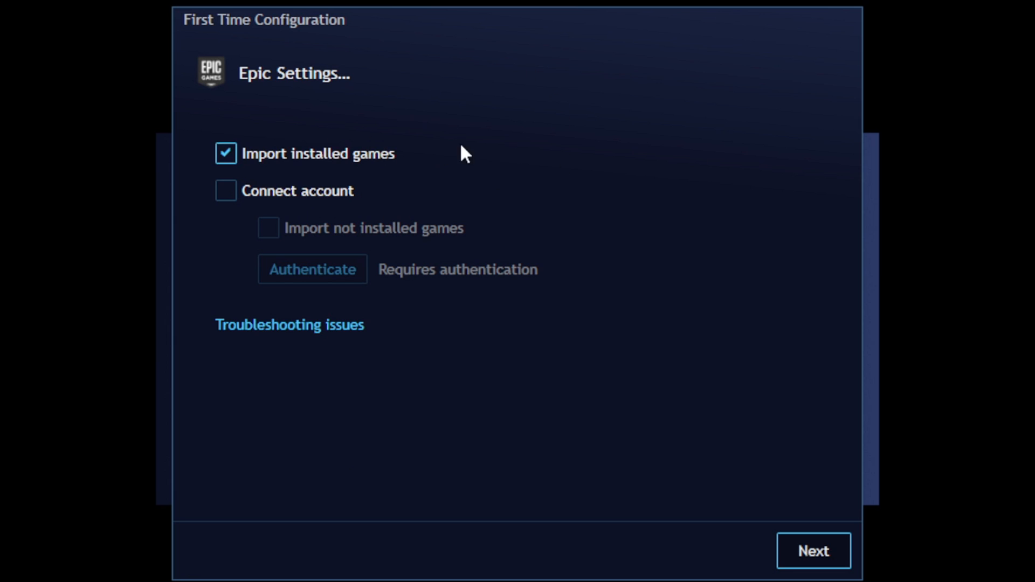
mouse_move(835, 559)
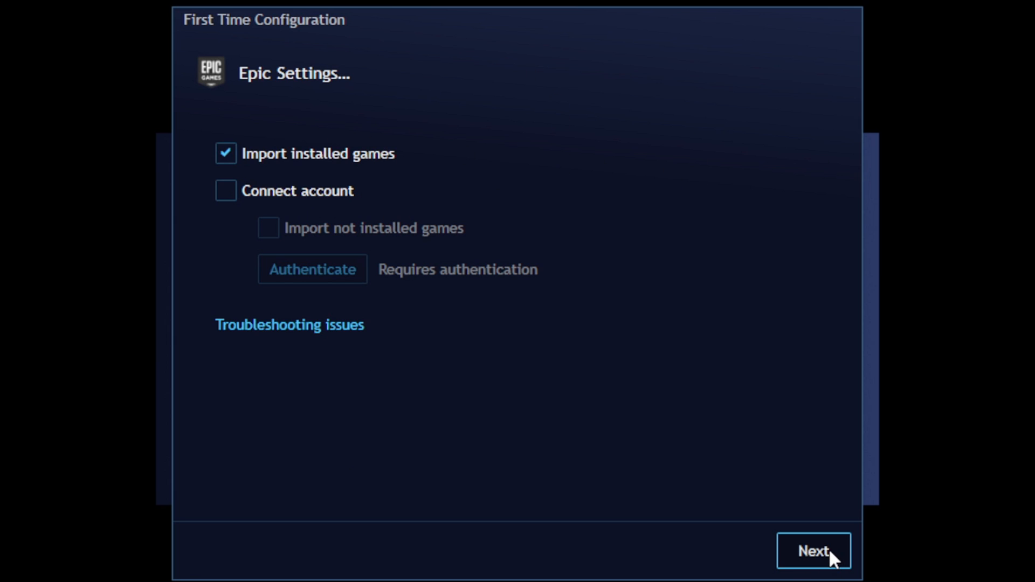
click(813, 551)
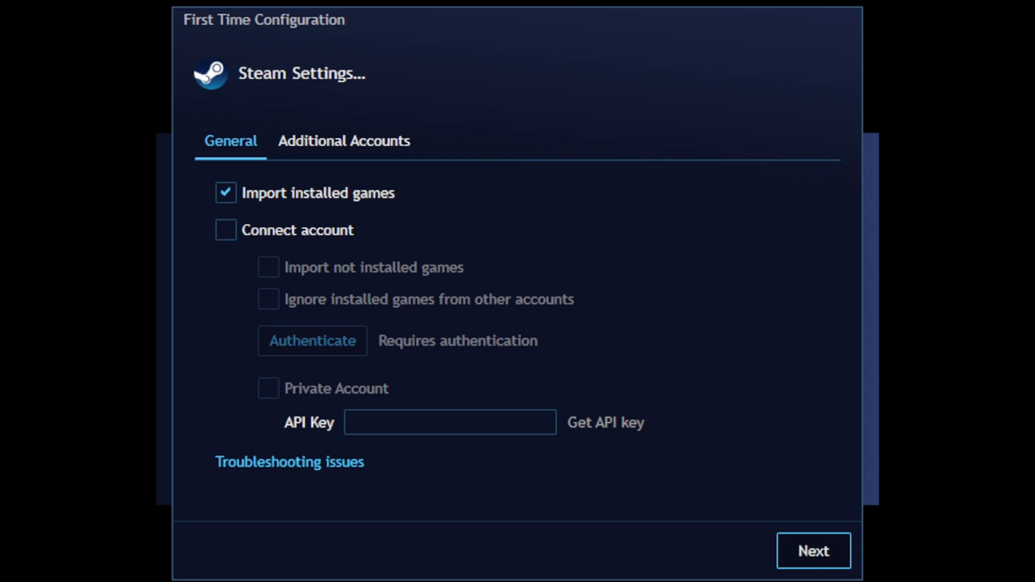
mouse_move(460, 42)
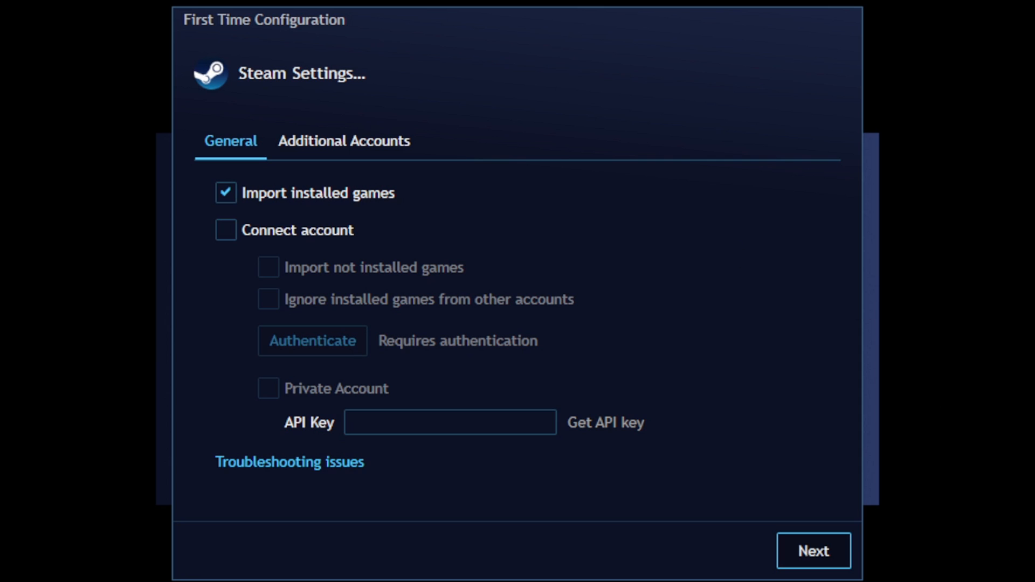
click(813, 550)
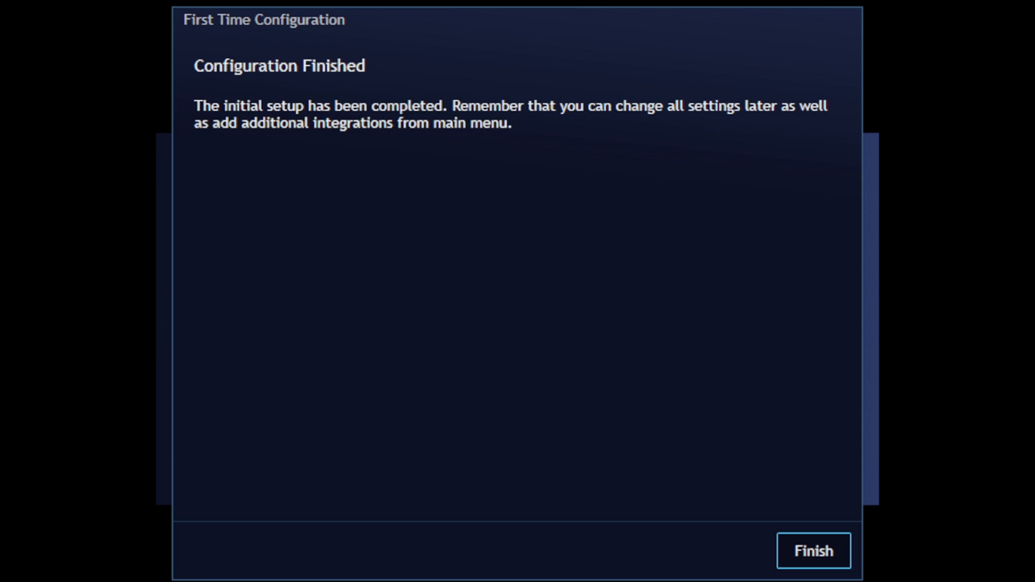
click(813, 550)
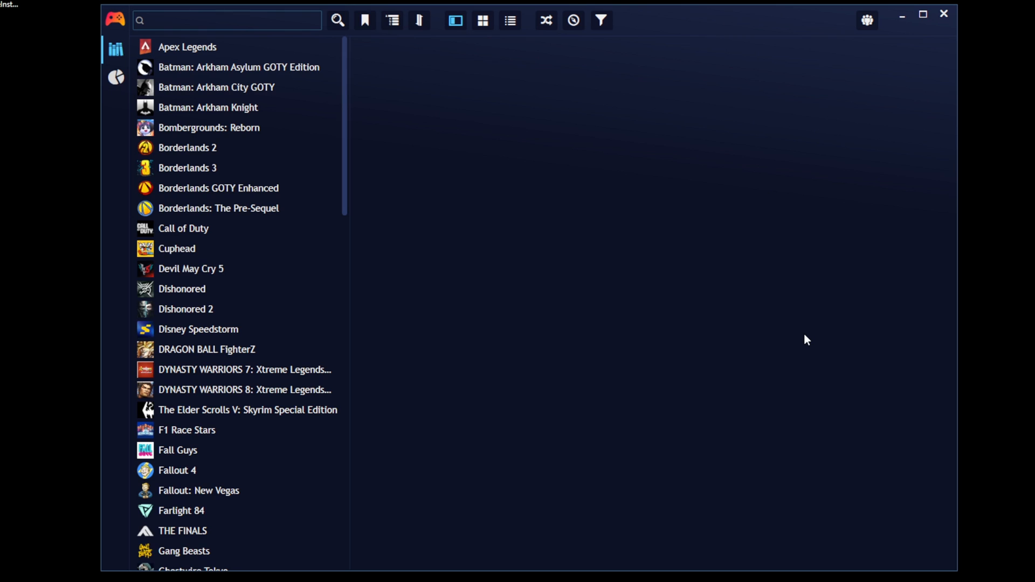
mouse_move(478, 127)
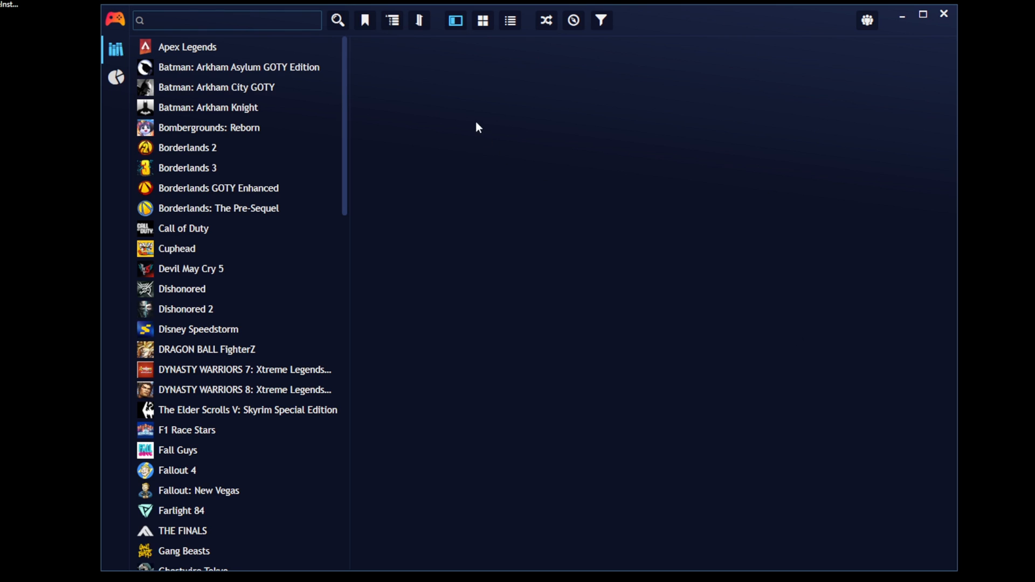
scroll(down, 3)
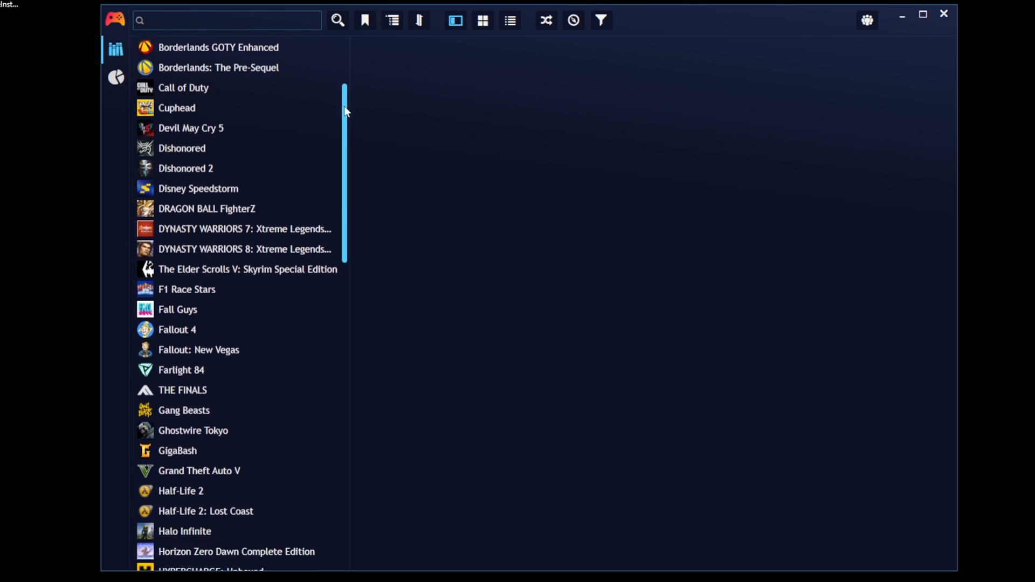
scroll(down, 3)
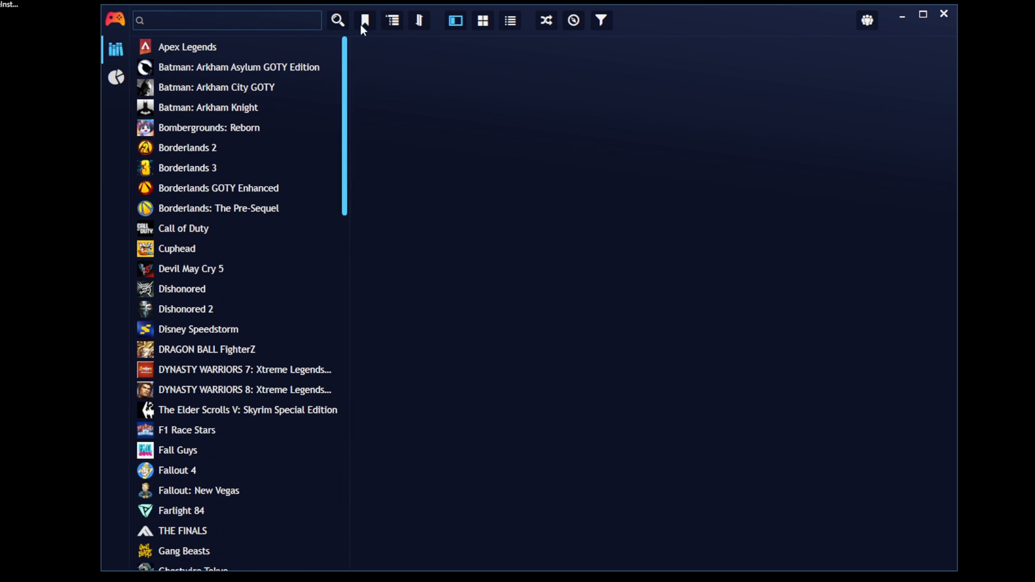
click(188, 168)
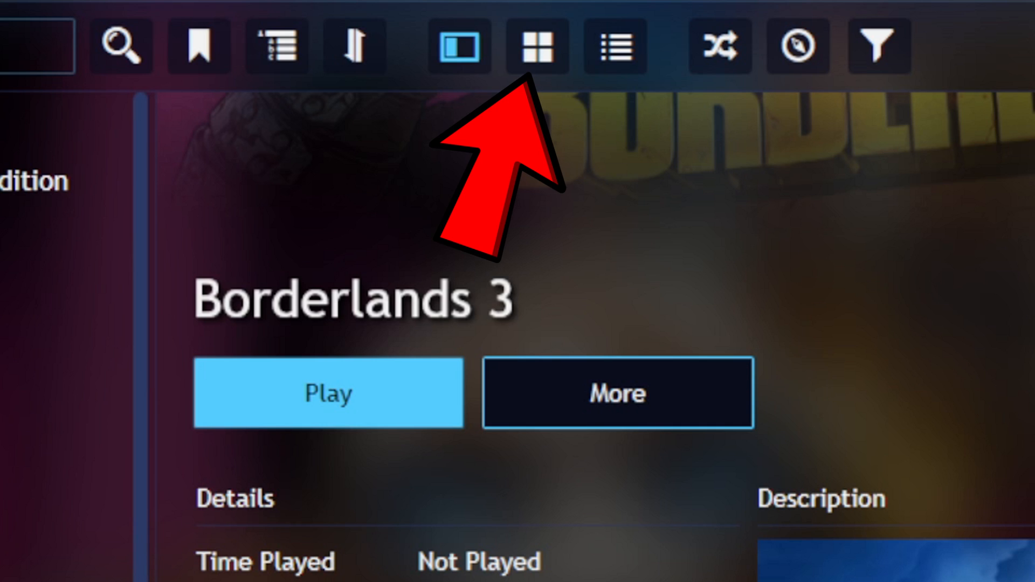
- Switch the library to Grid View and scroll through the game covers
click(537, 47)
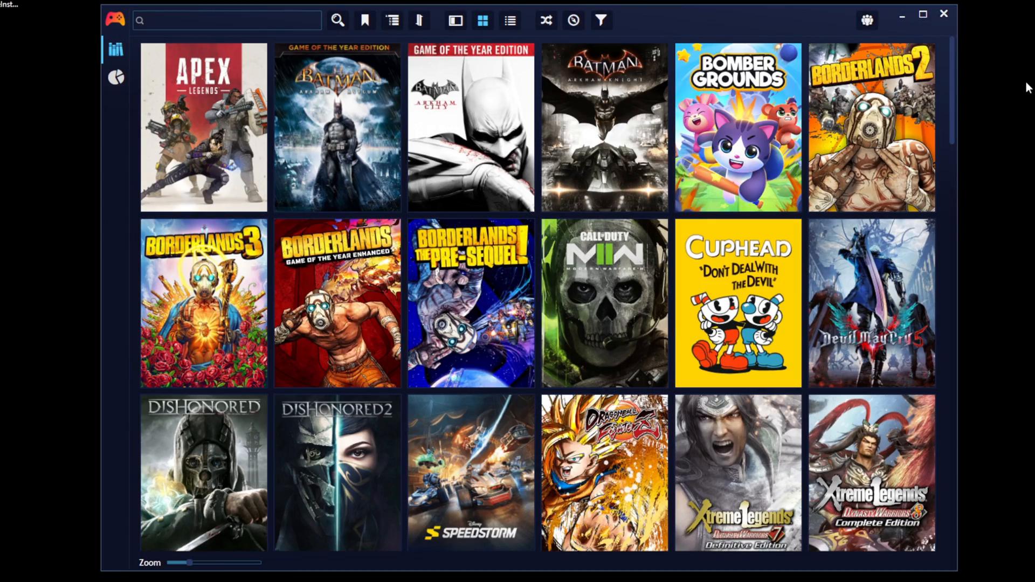
scroll(down, 3)
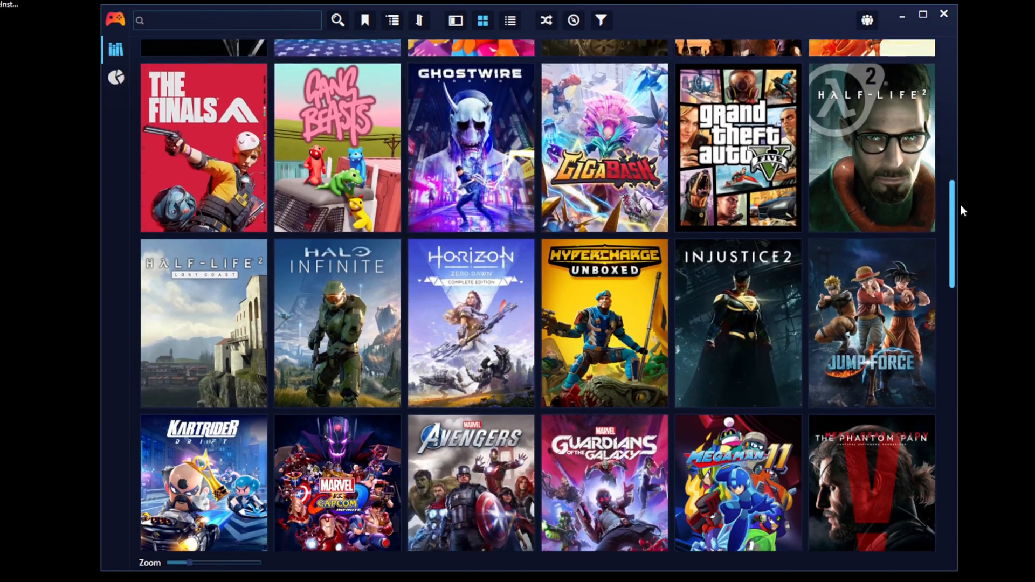
scroll(down, 3)
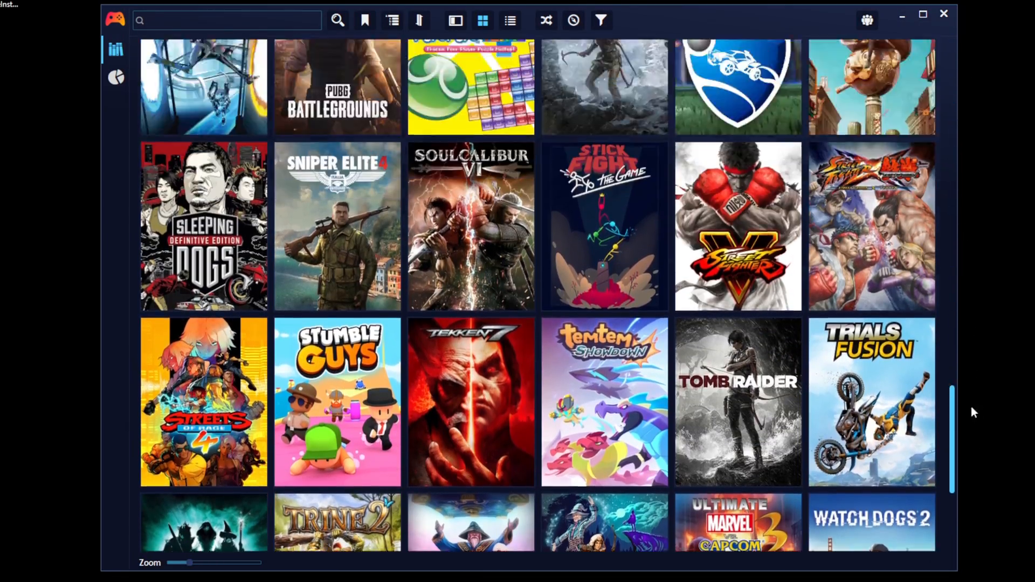
scroll(up, 3)
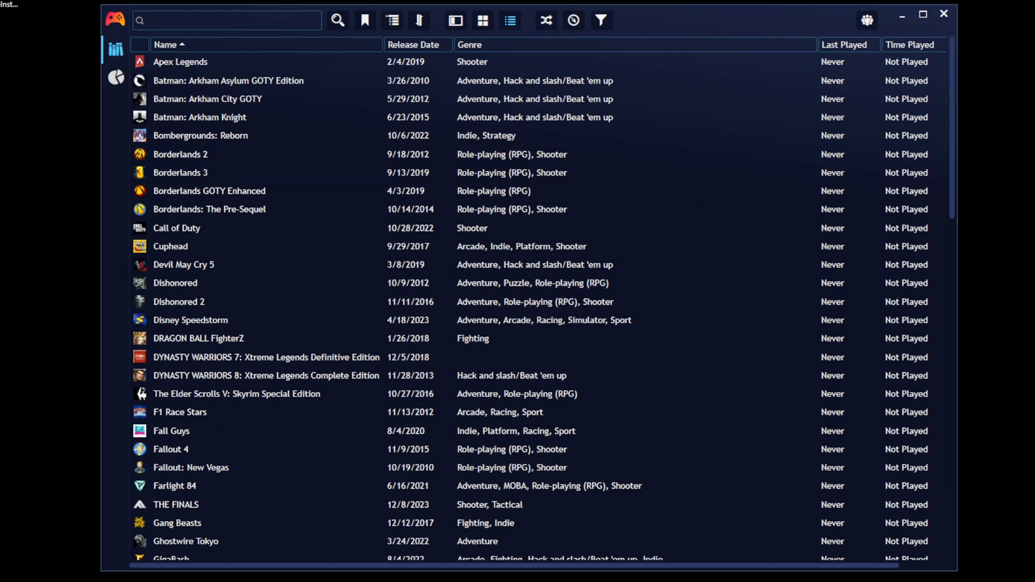
- Scroll the table of release dates, genres and play time, then shrink the window
scroll(down, 3)
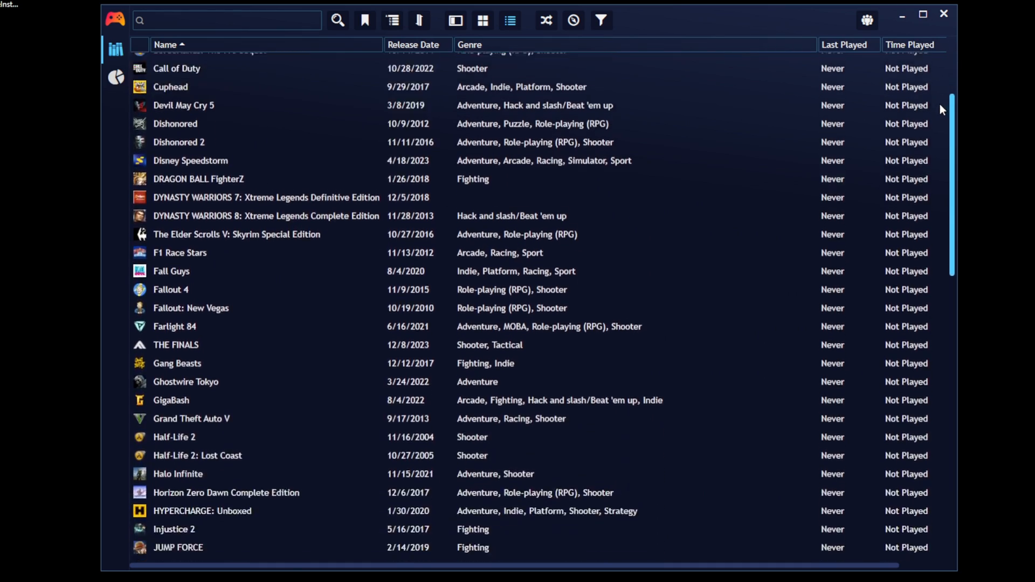
scroll(down, 3)
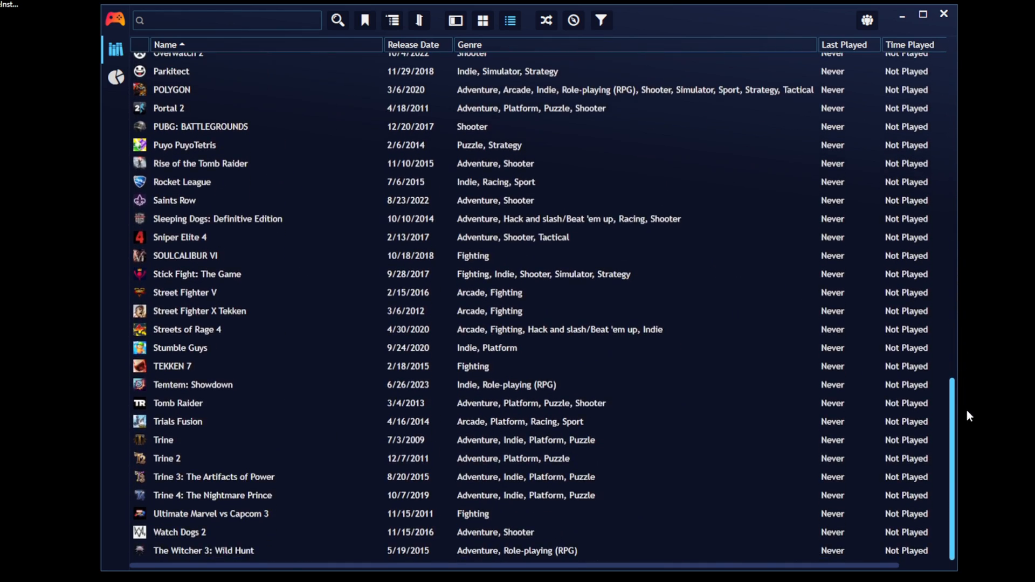
scroll(up, 3)
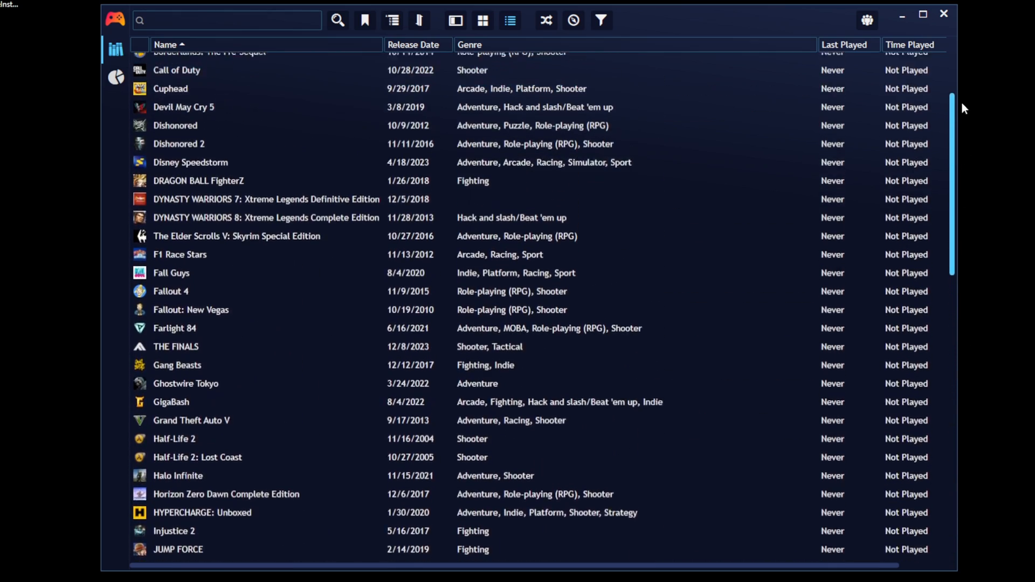
scroll(up, 3)
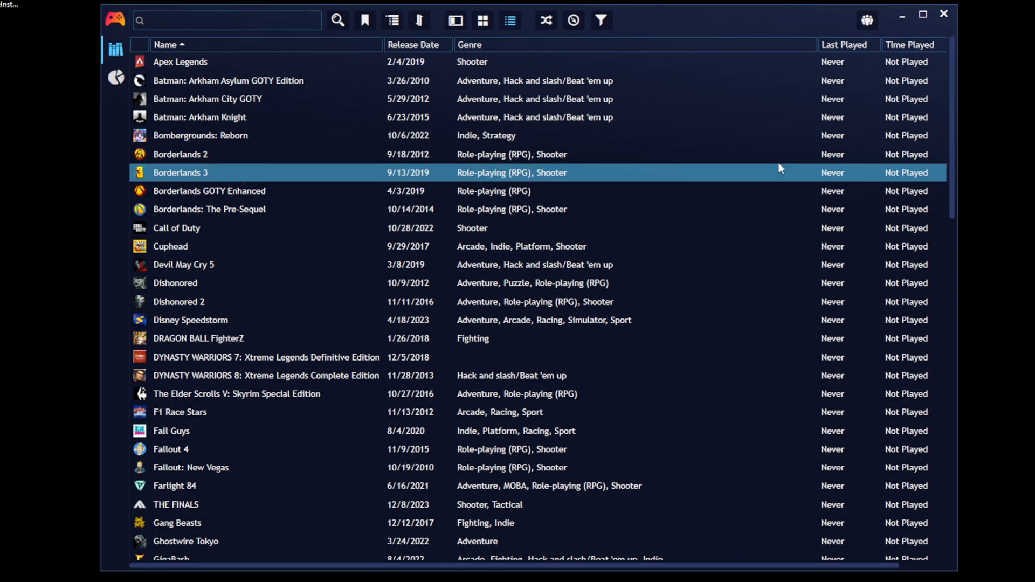
click(482, 19)
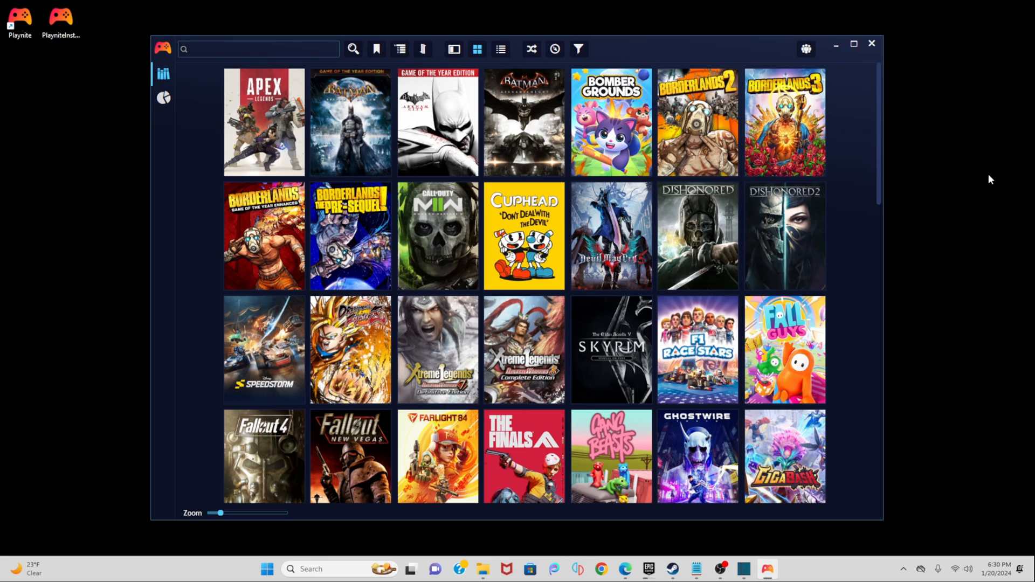
- Relaunch Playnite from the desktop shortcut, browse the covers and open Devil May Cry 5
click(871, 43)
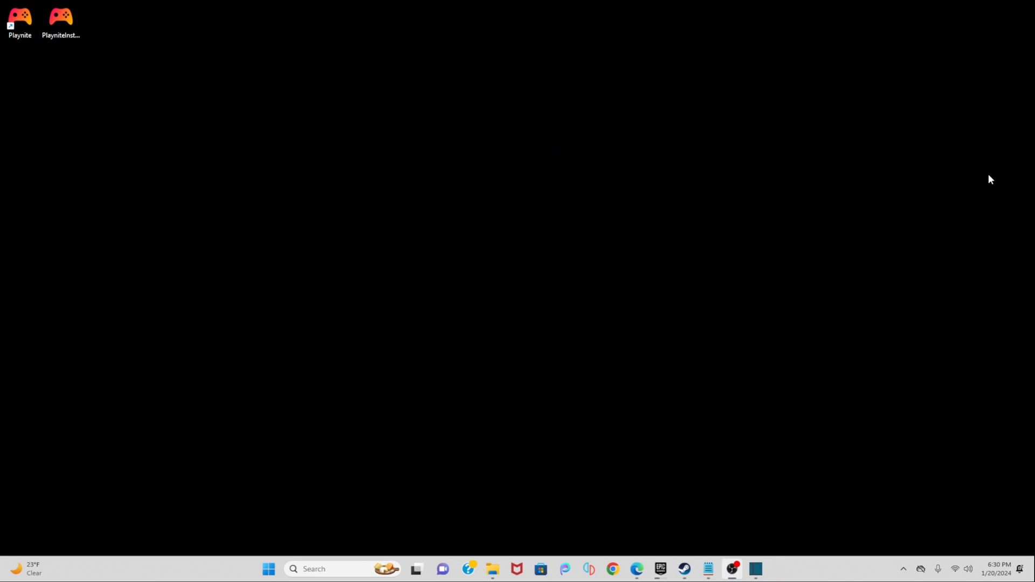
double_click(20, 17)
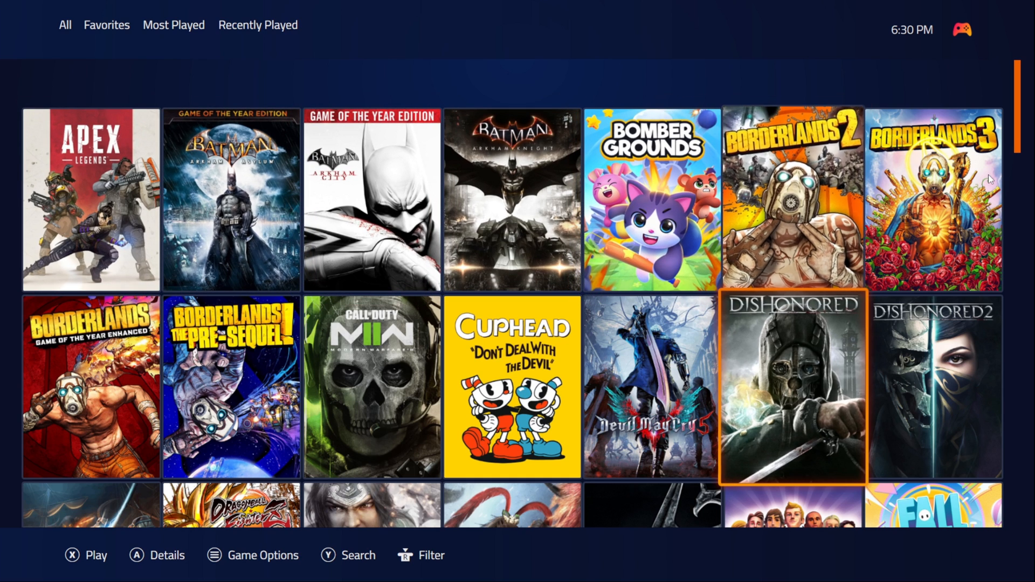
scroll(down, 3)
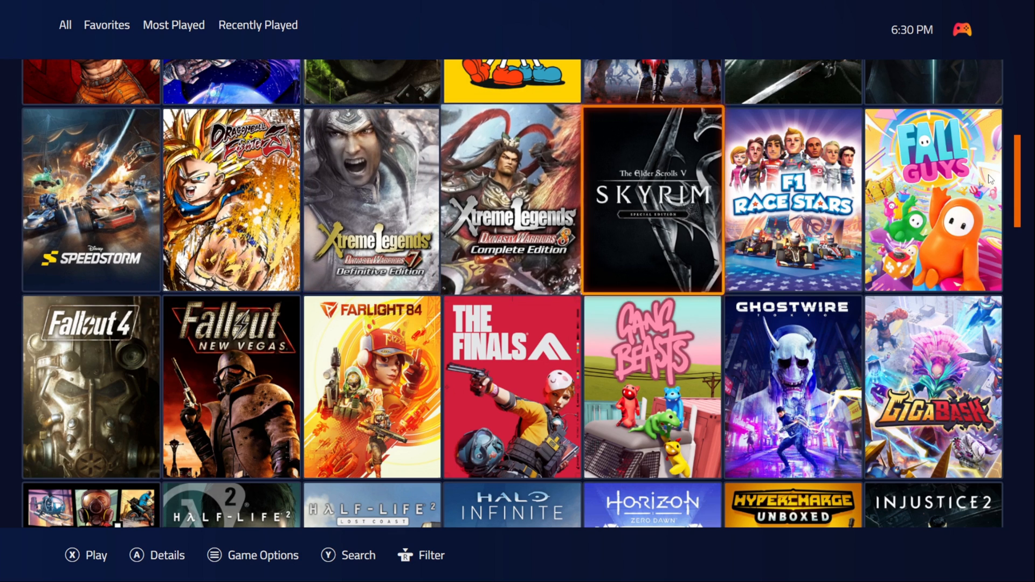
scroll(up, 3)
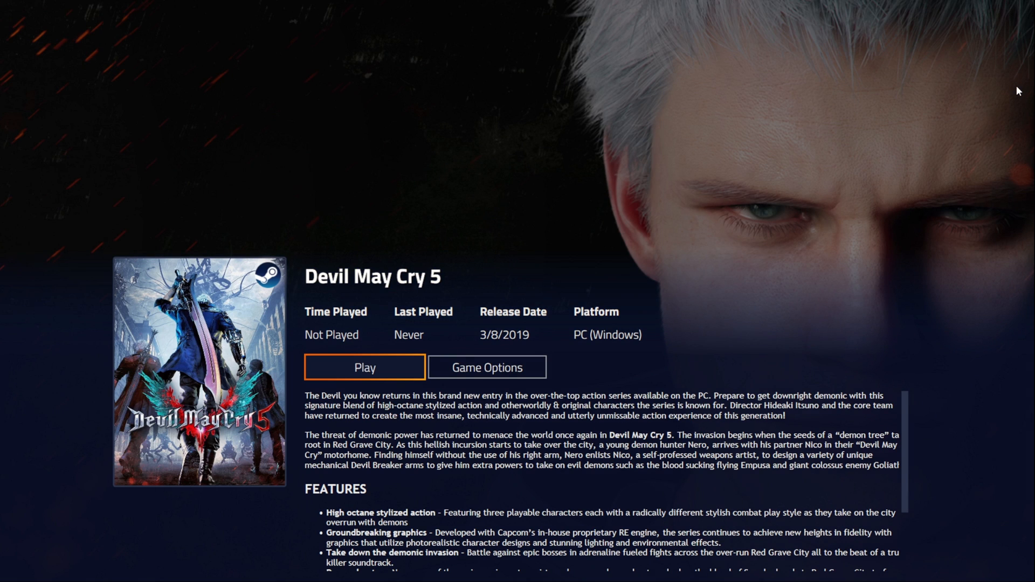
click(365, 367)
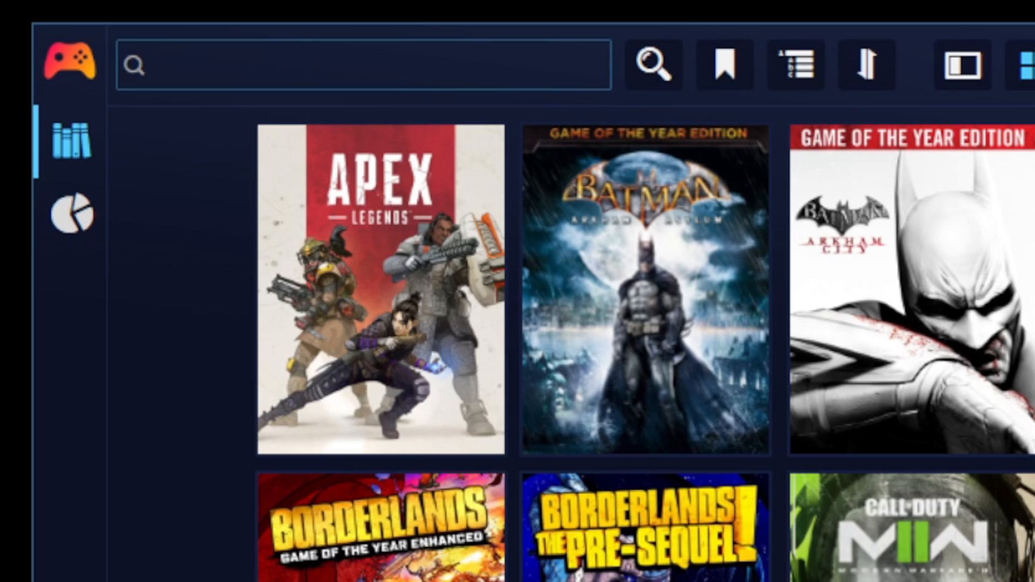
mouse_move(73, 73)
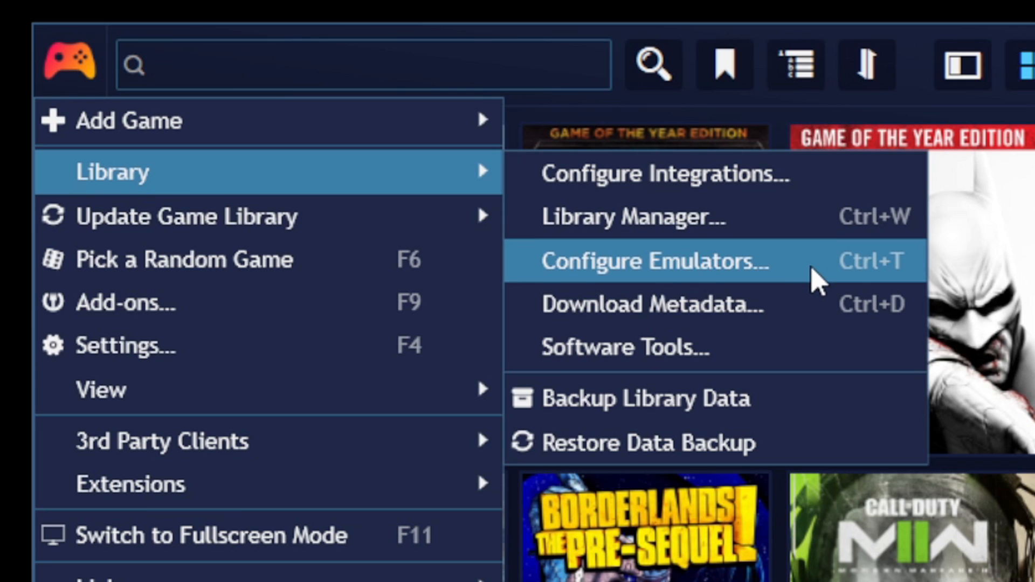
- Open Configure Emulators, then browse and close the Download Emulators list
click(653, 262)
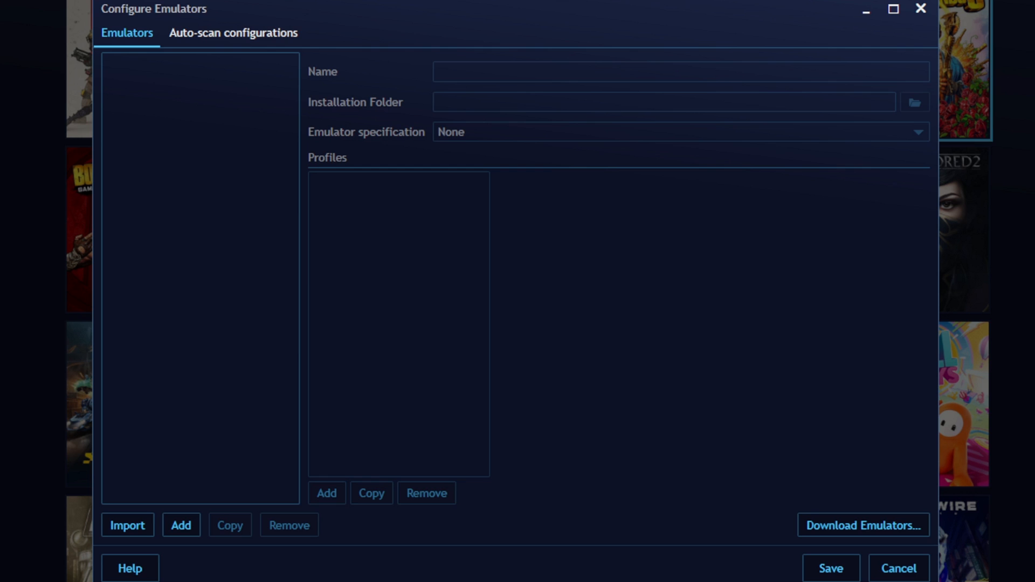
click(863, 525)
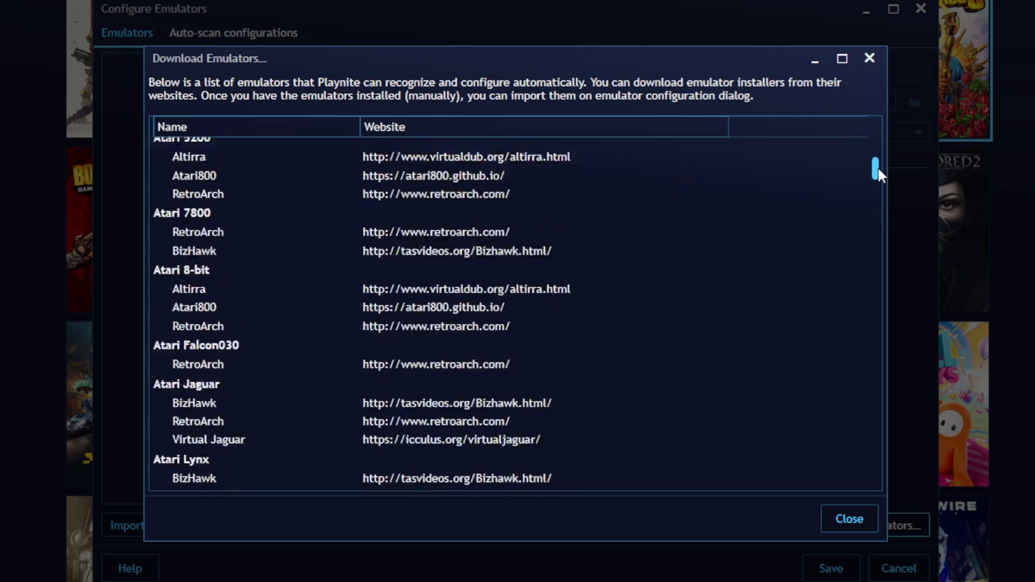
scroll(down, 3)
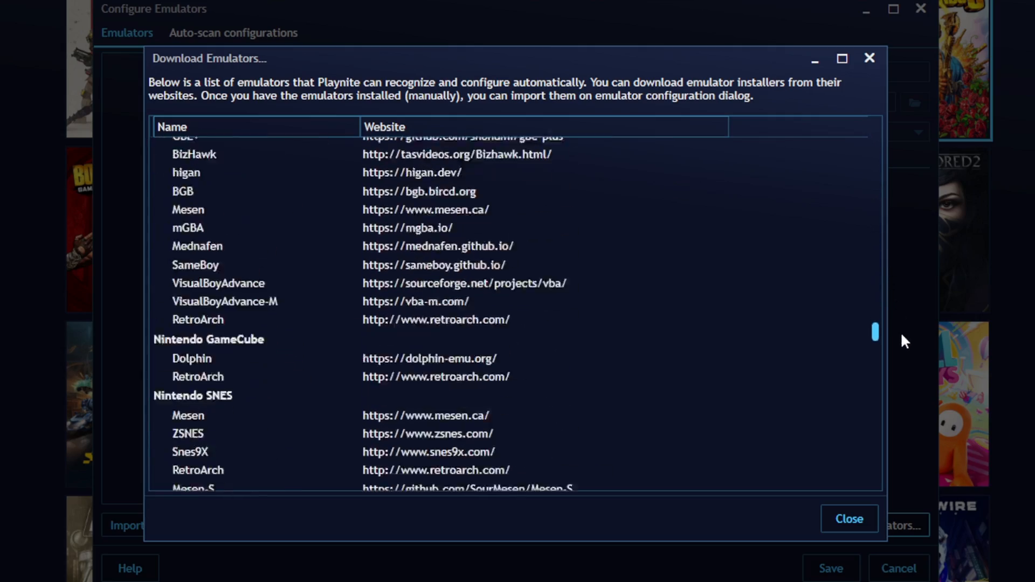
scroll(down, 3)
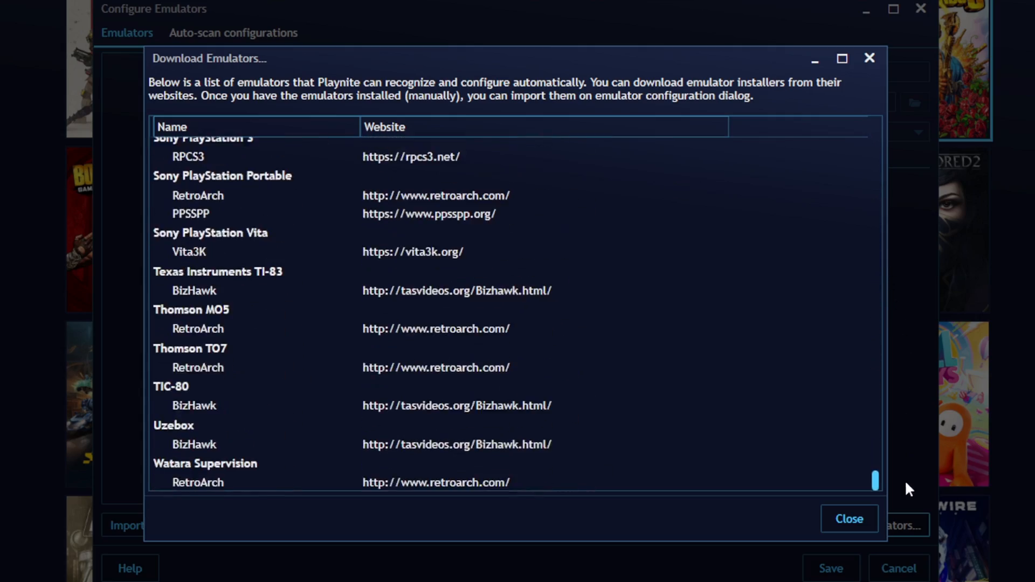
click(849, 519)
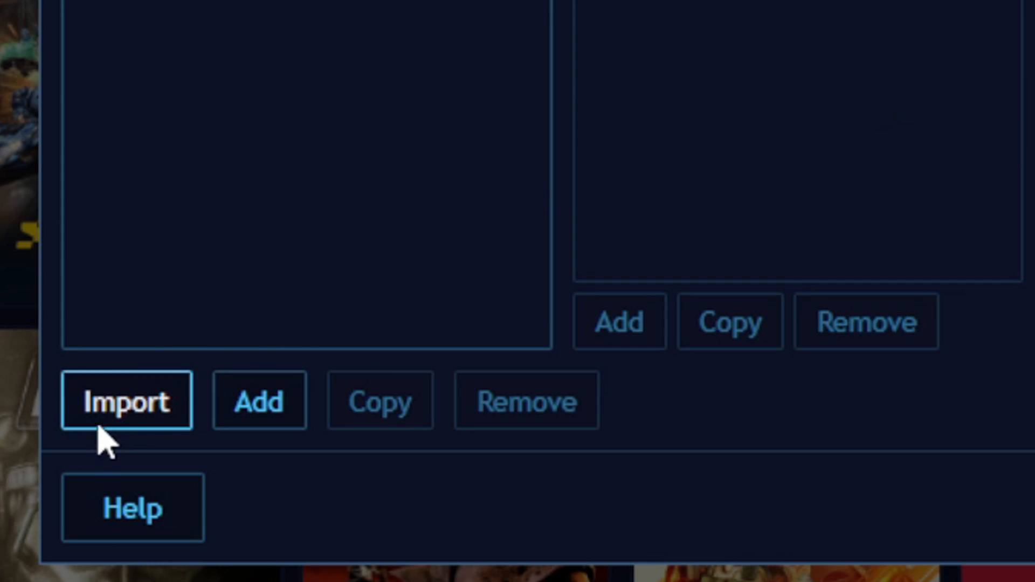
- Scan the Emulators folder, import Dolphin, PCSX2 and RPCS3, and save the configuration
click(126, 401)
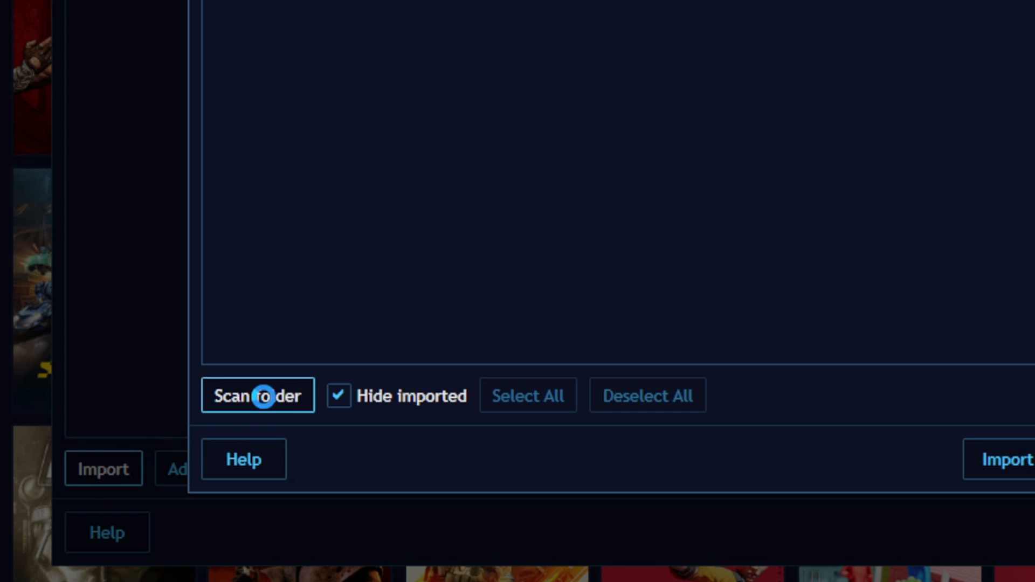
click(257, 395)
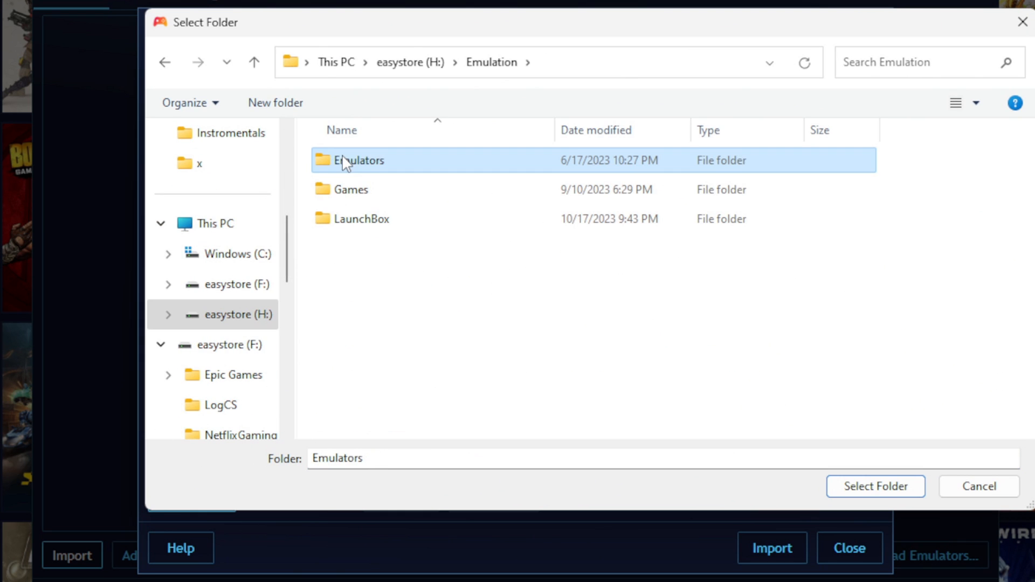
mouse_move(923, 412)
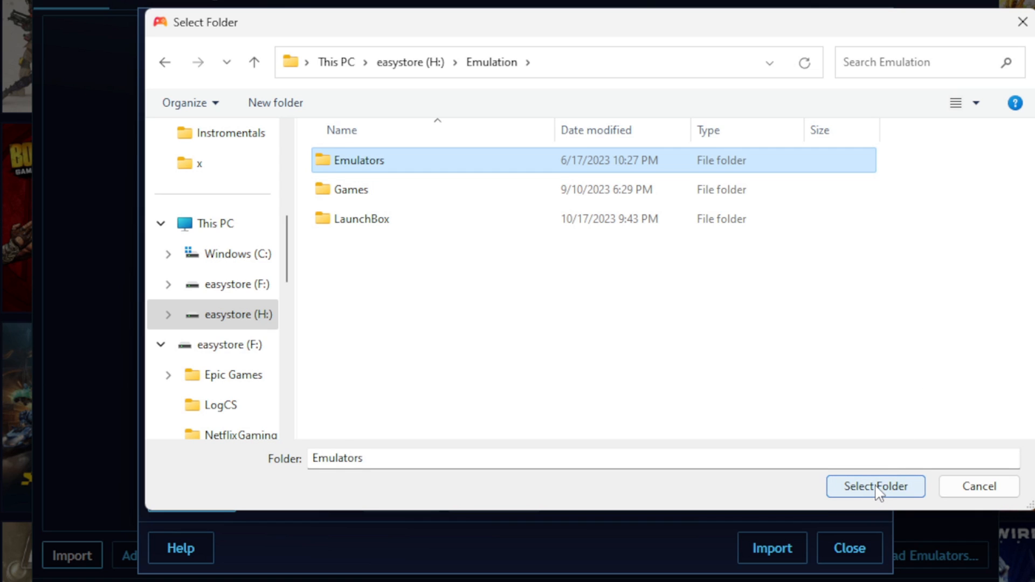
click(875, 486)
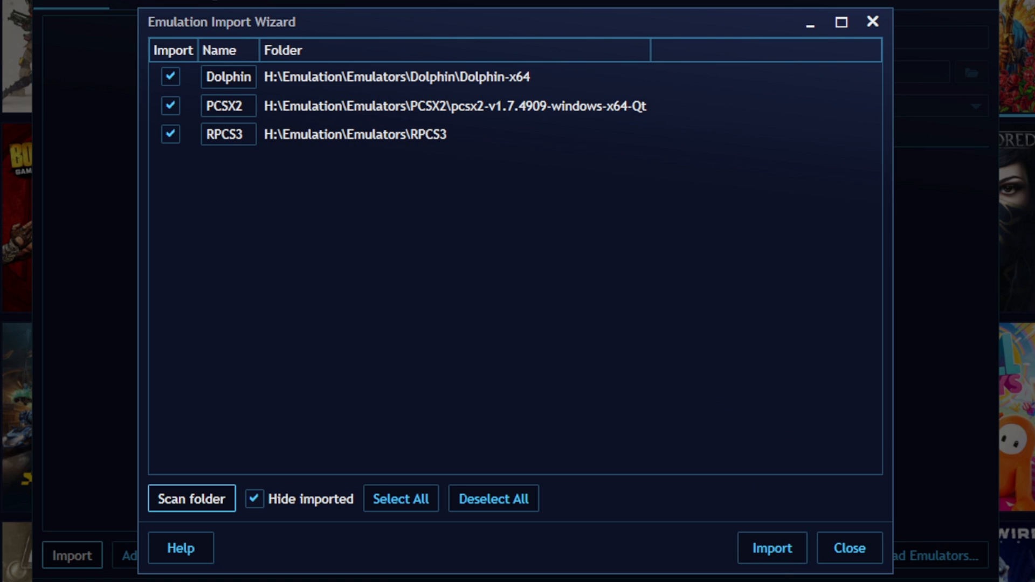
mouse_move(771, 548)
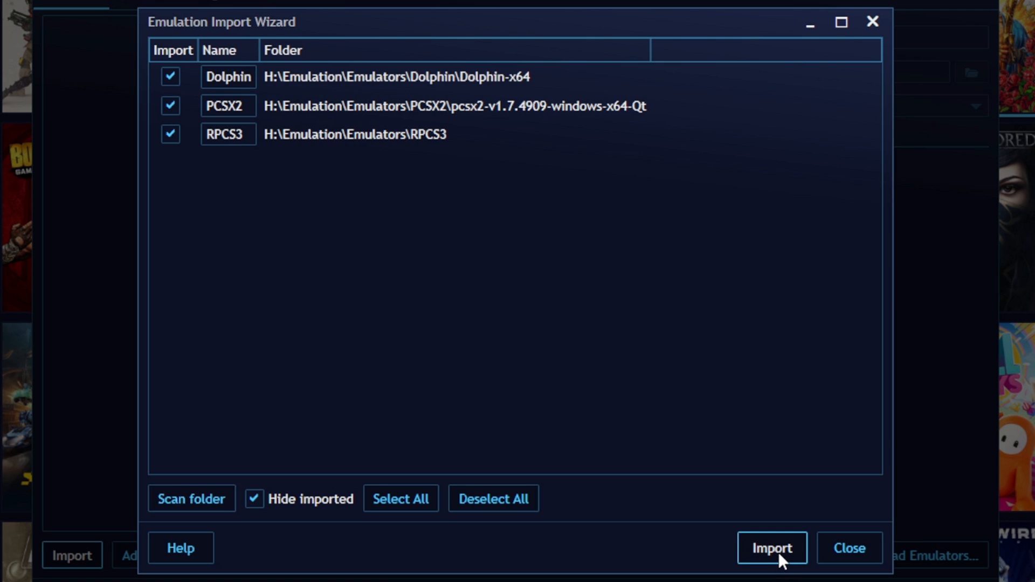
click(771, 548)
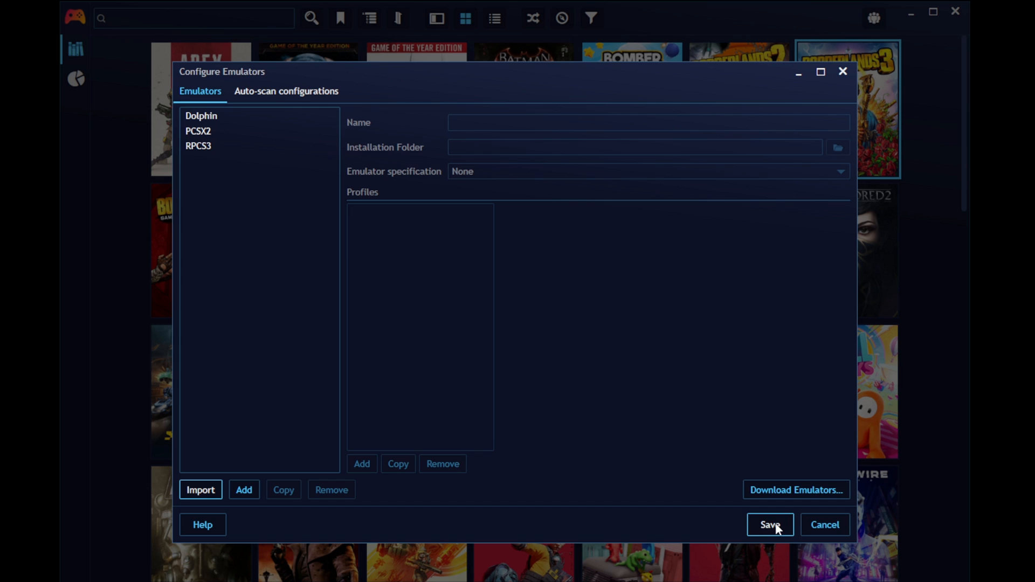
click(768, 524)
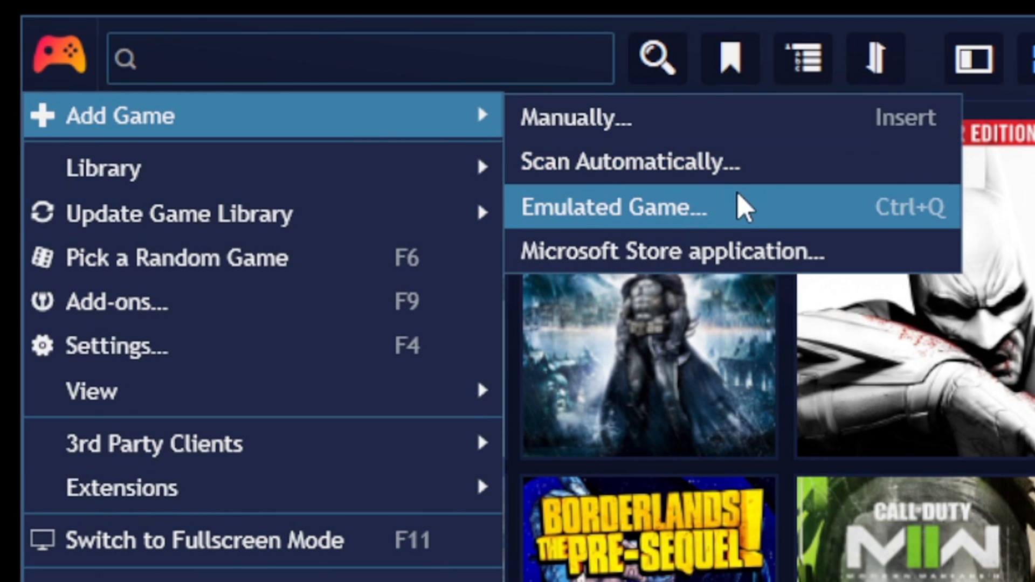
- Add an emulated-game scanner using PCSX2, Sony PlayStation 2 platform, Default QT profile
click(615, 207)
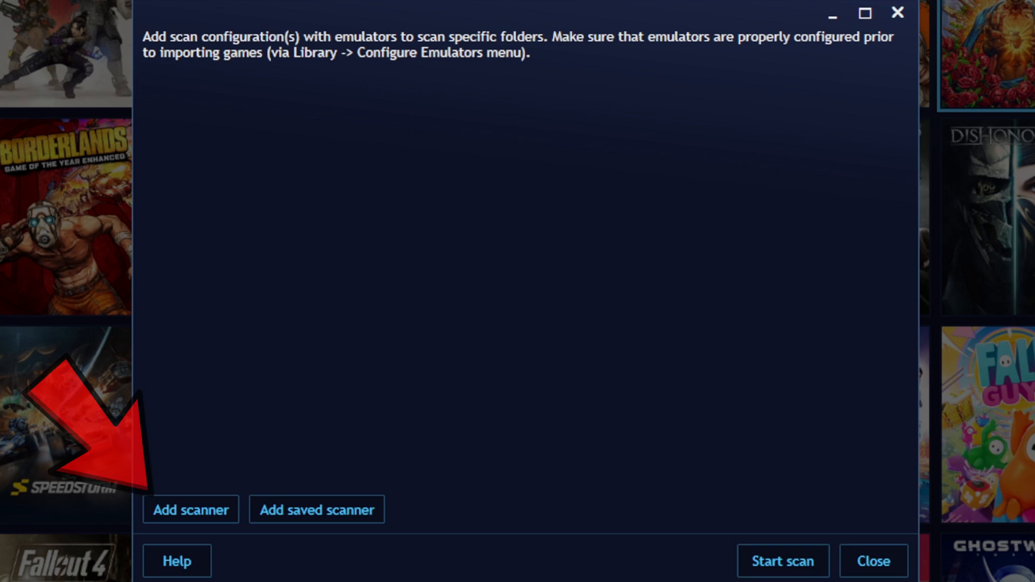
click(190, 509)
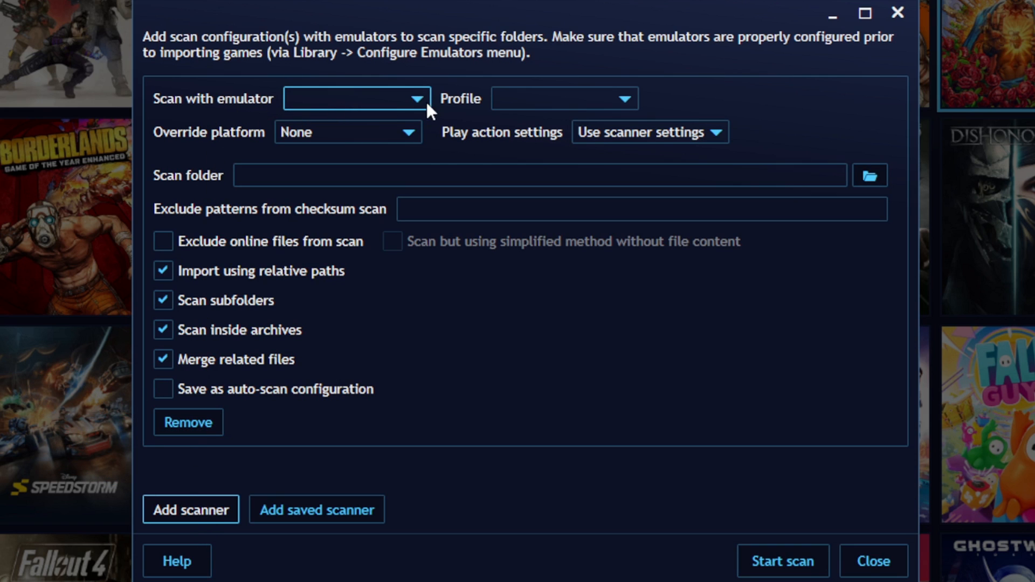
click(415, 98)
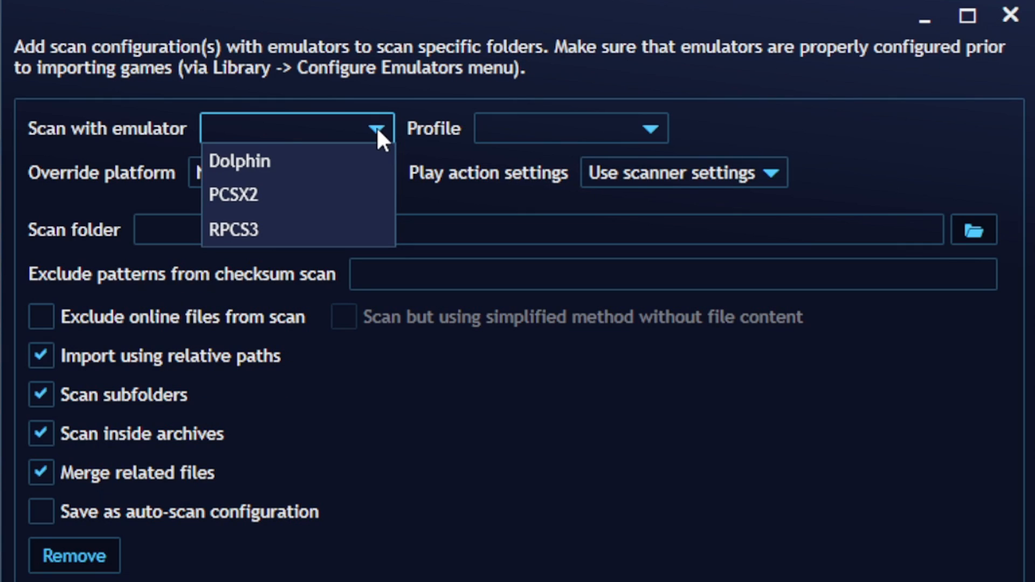
mouse_move(294, 194)
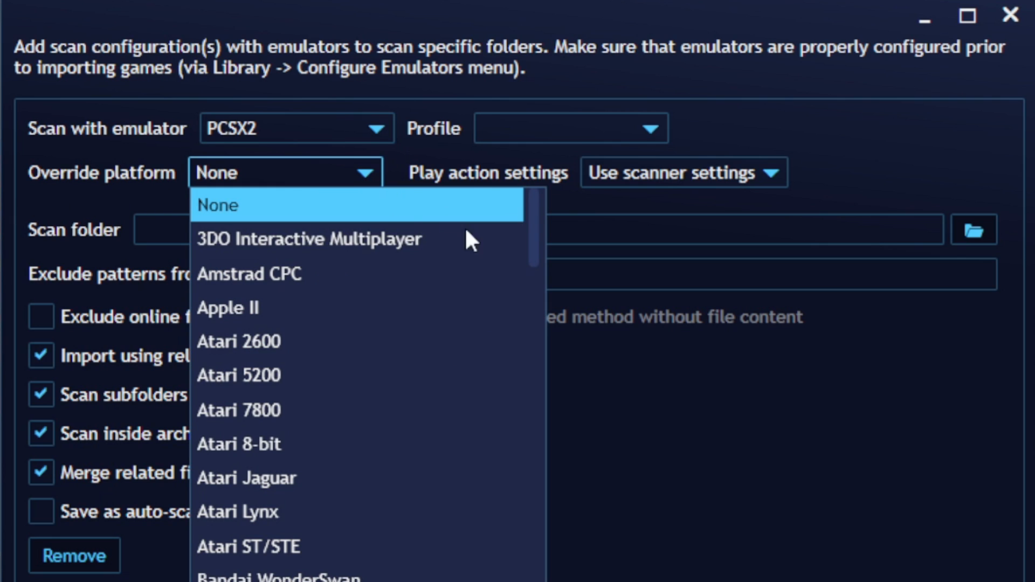
scroll(down, 3)
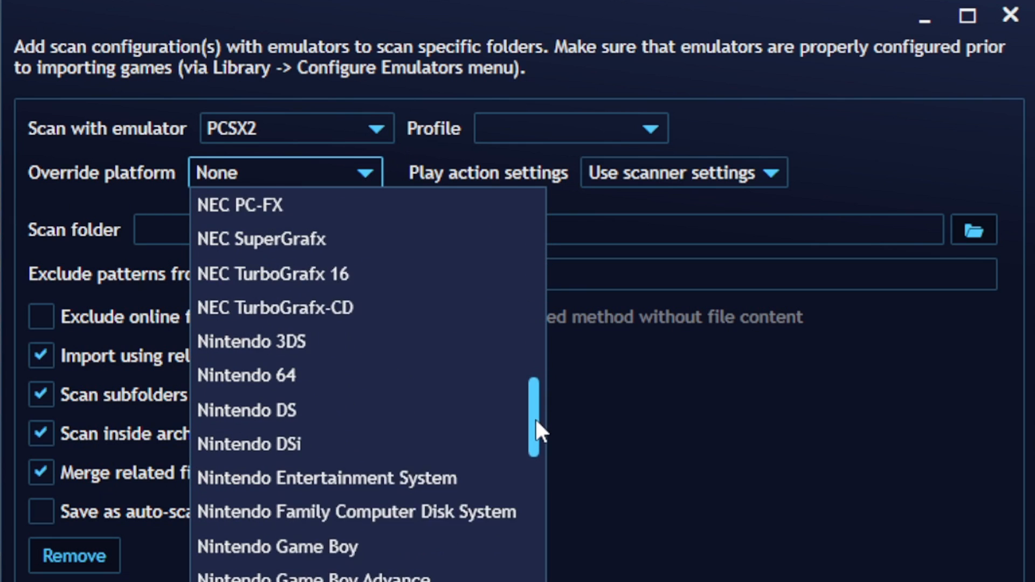
scroll(down, 3)
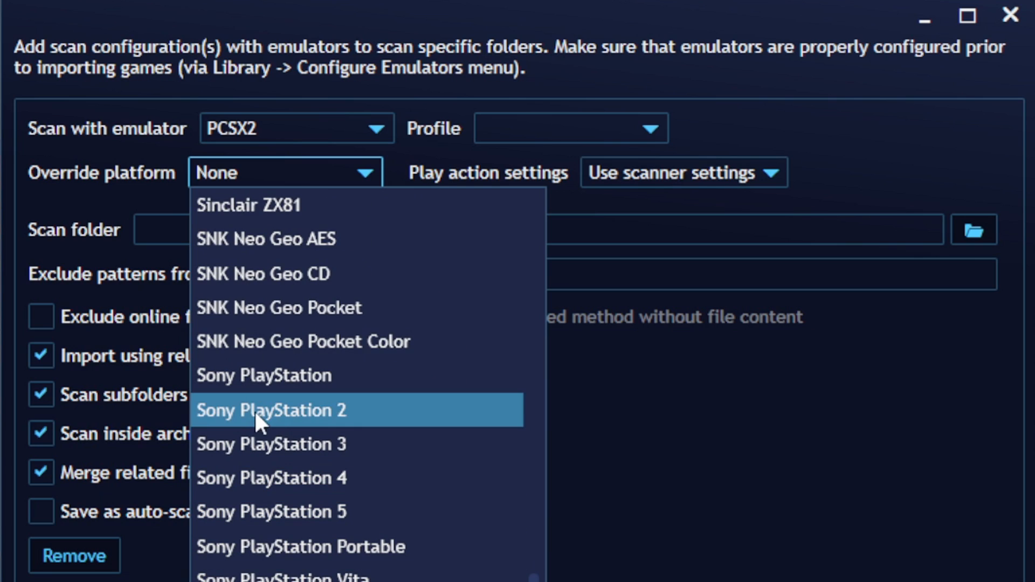
click(271, 410)
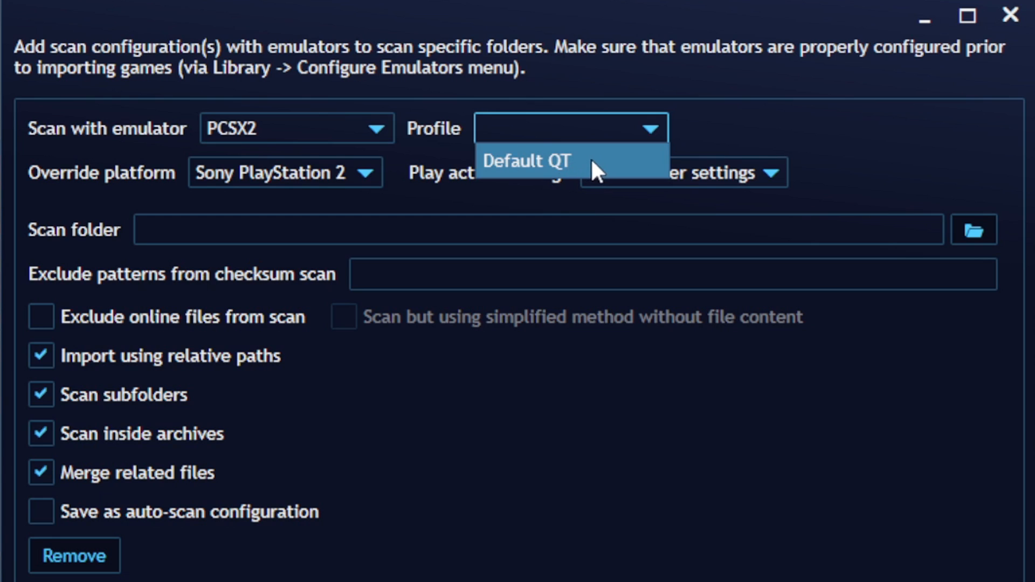
click(525, 162)
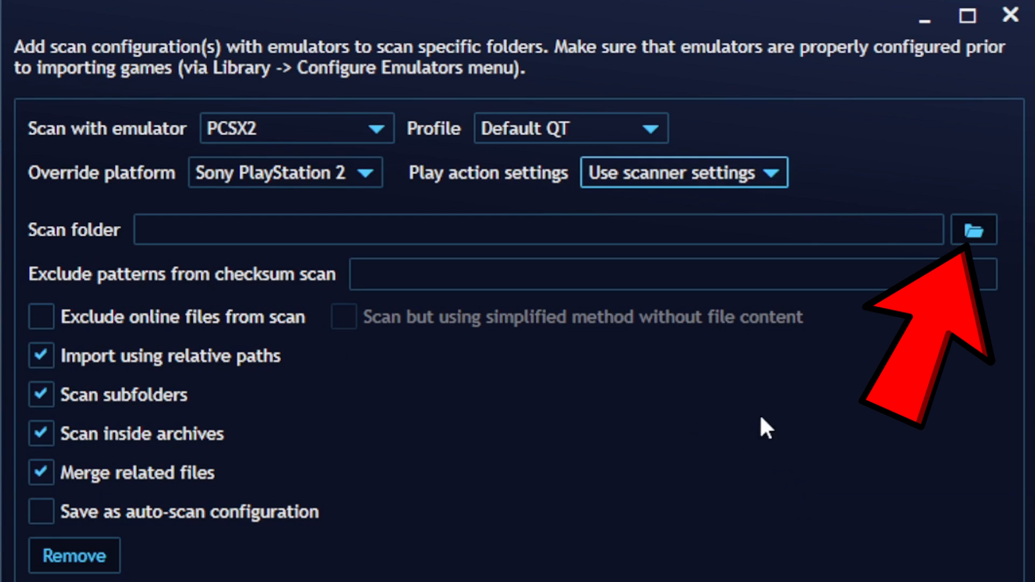
mouse_move(974, 229)
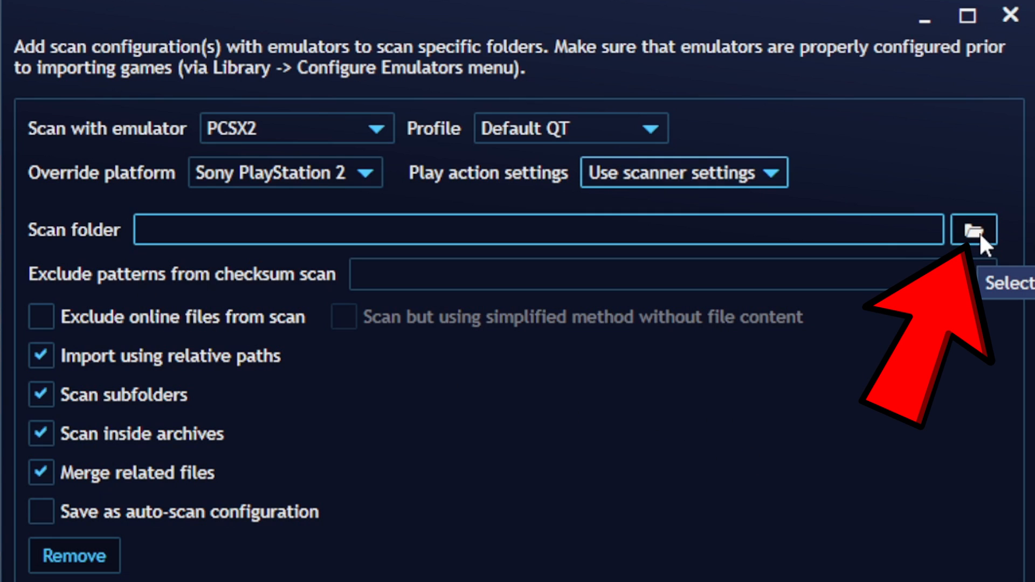
- Set the scanner's scan folder to H:\Emulation\Games\PS2
click(973, 231)
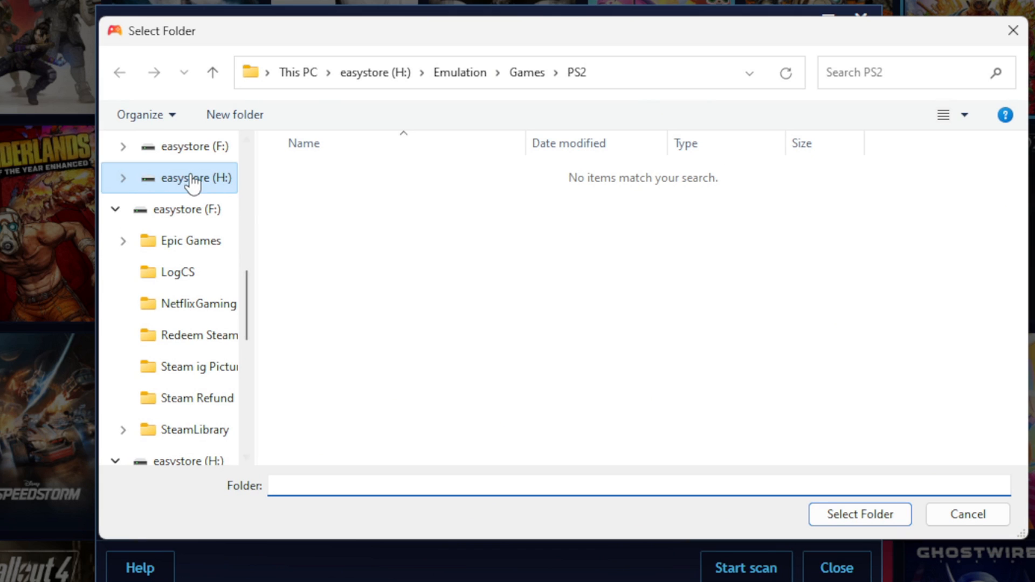
click(459, 72)
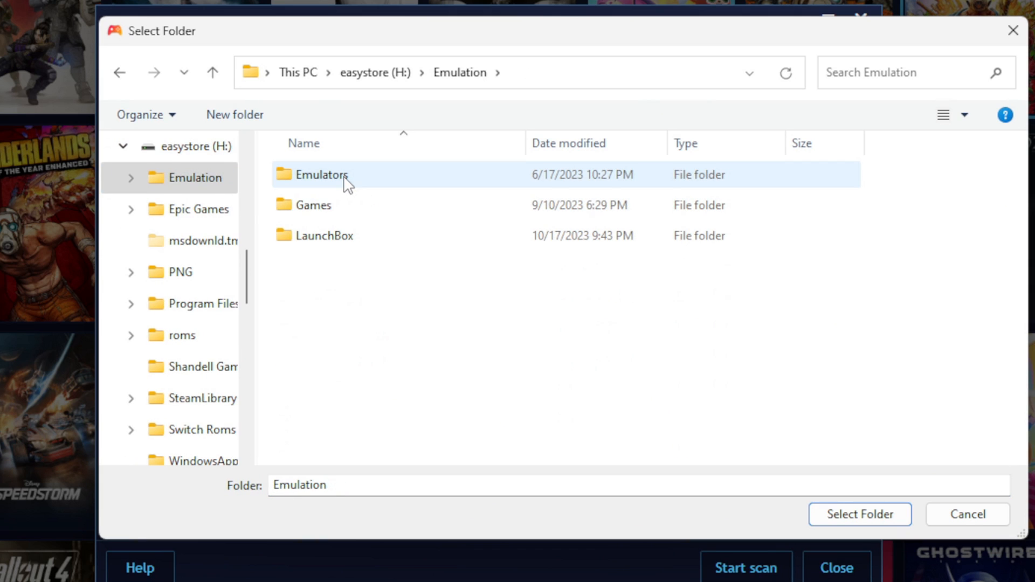
double_click(314, 204)
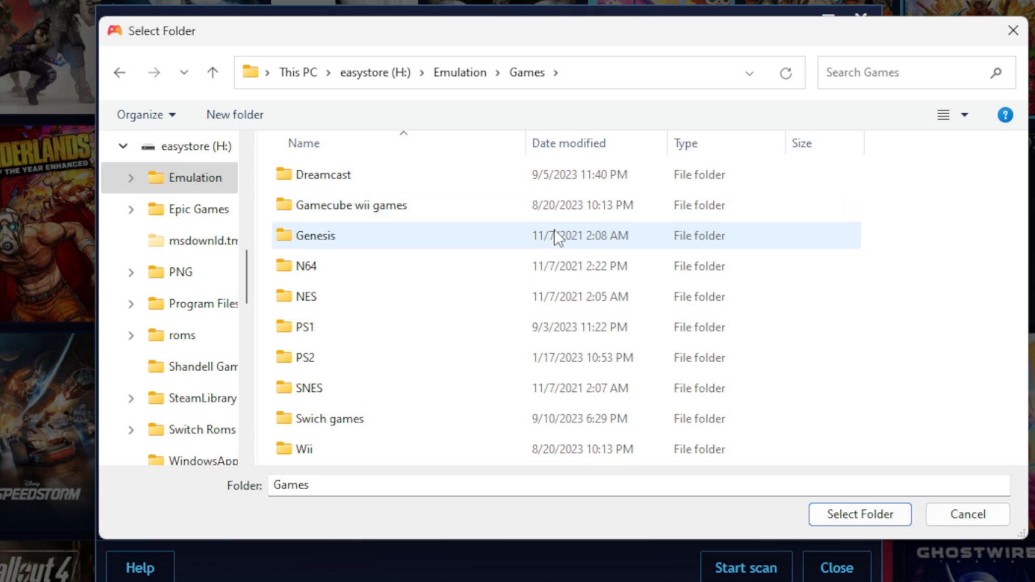
mouse_move(310, 364)
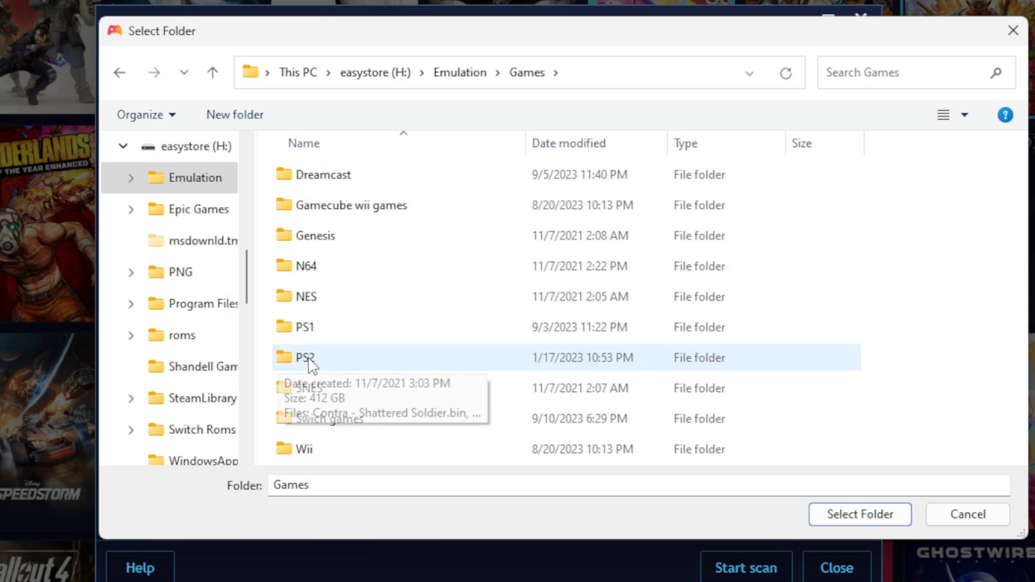
mouse_move(307, 361)
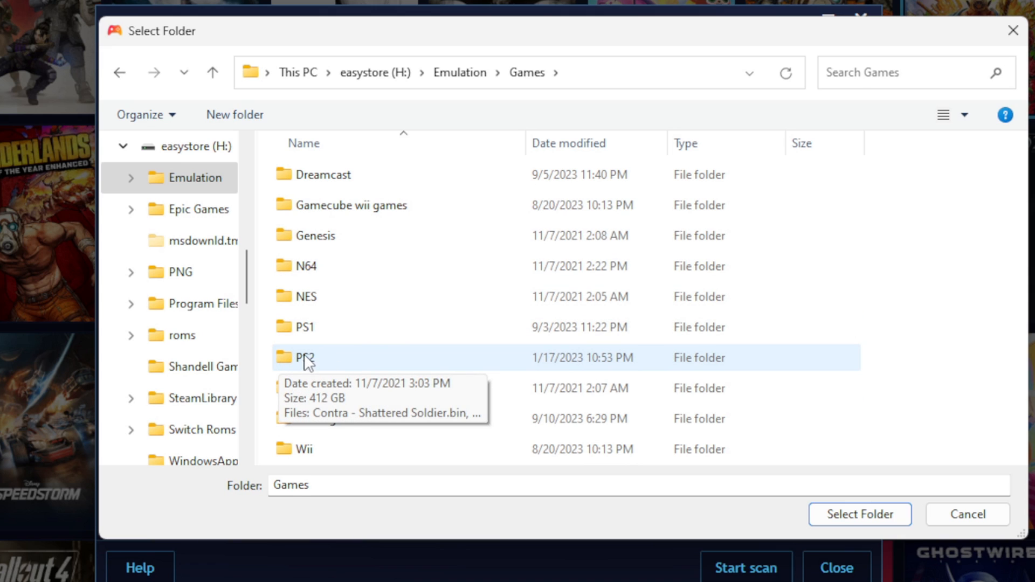
double_click(304, 357)
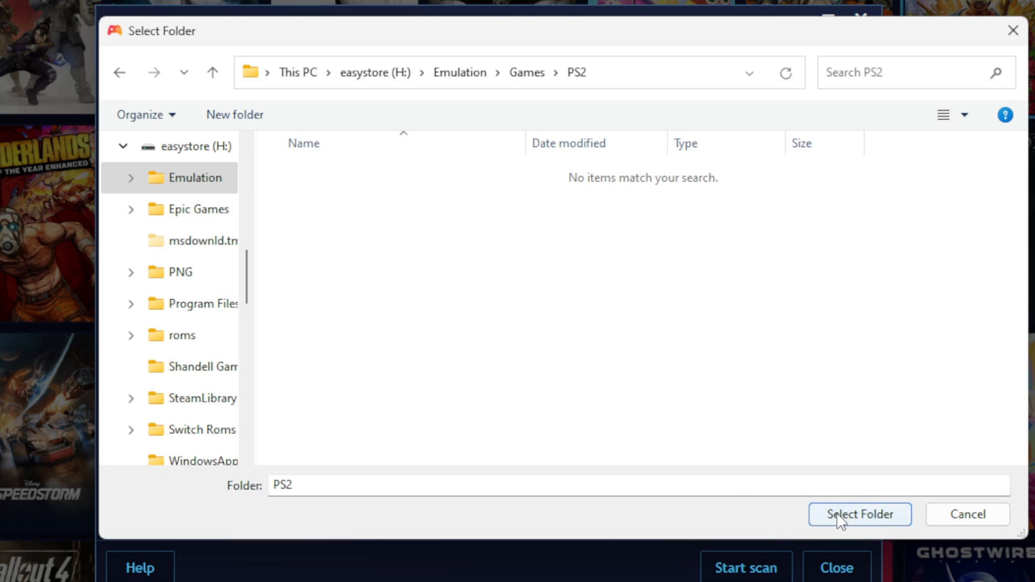
click(859, 514)
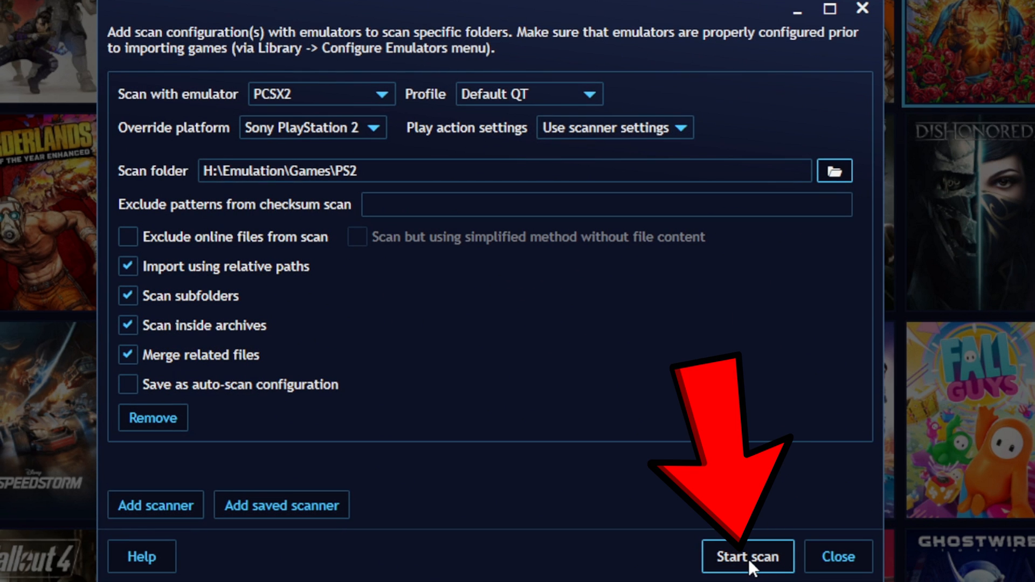
- Scan the PS2 folder, review detected games like Crash Twinsanity, and import them
click(747, 556)
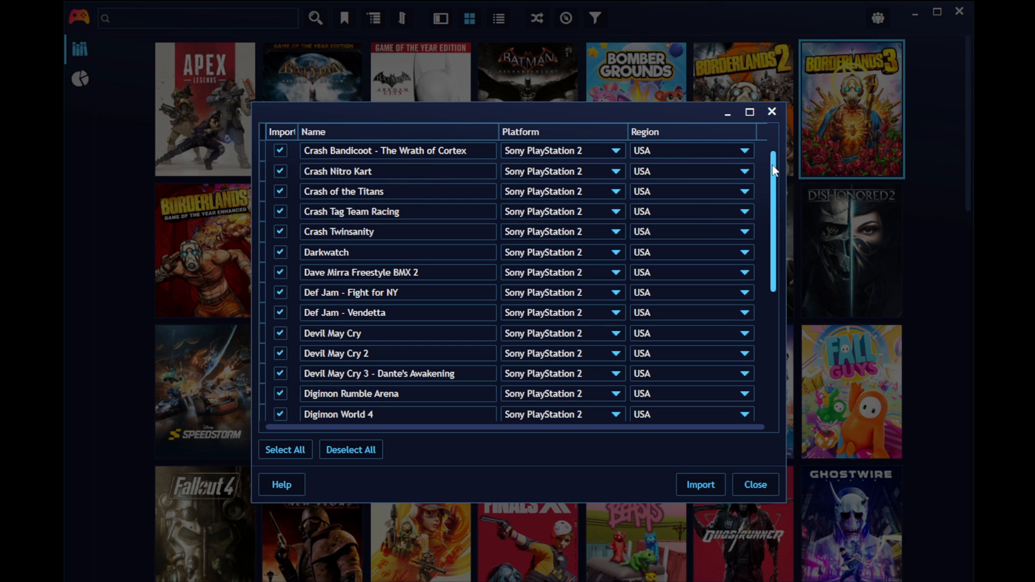
scroll(down, 3)
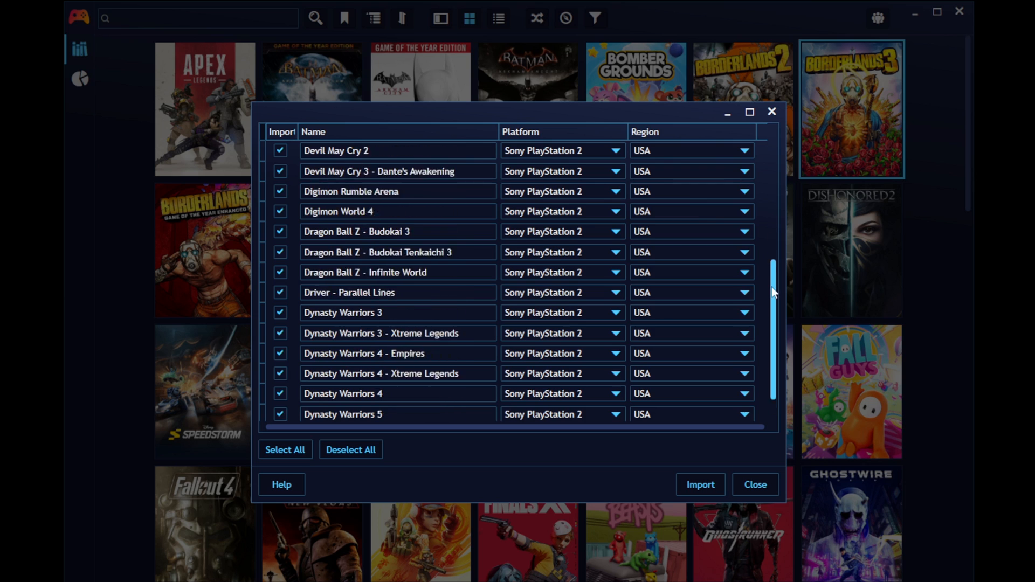
scroll(up, 3)
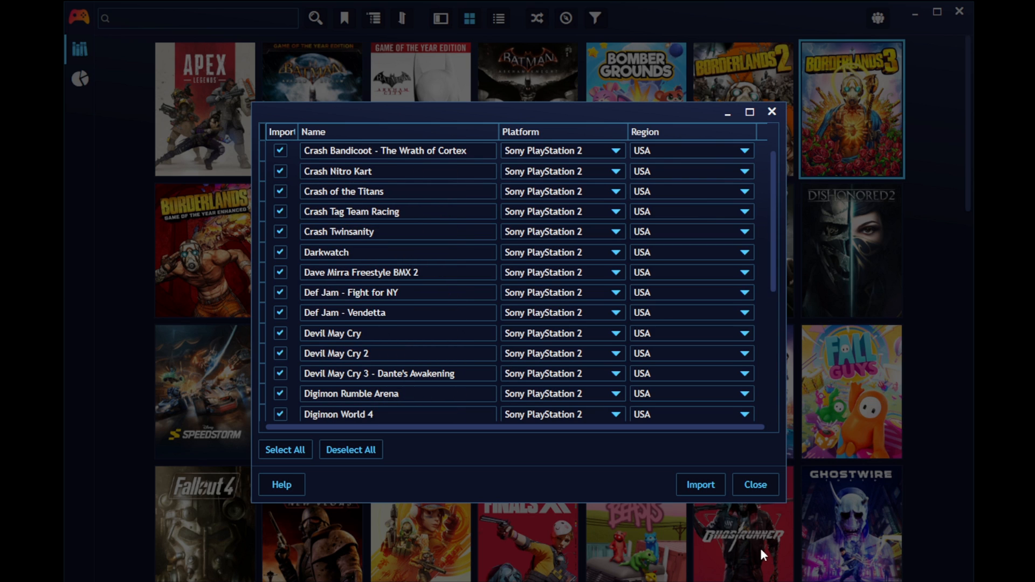
click(700, 485)
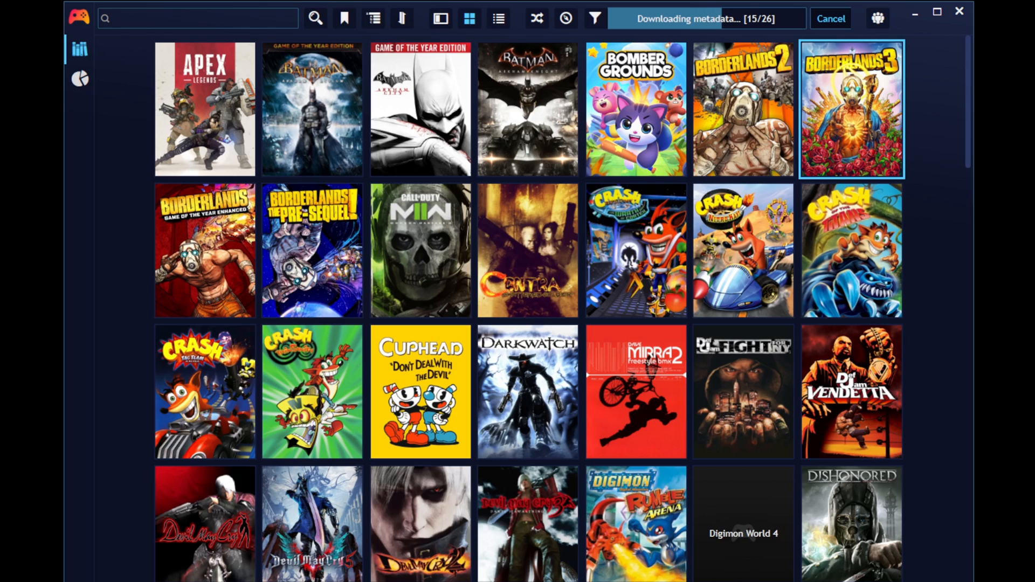
scroll(down, 3)
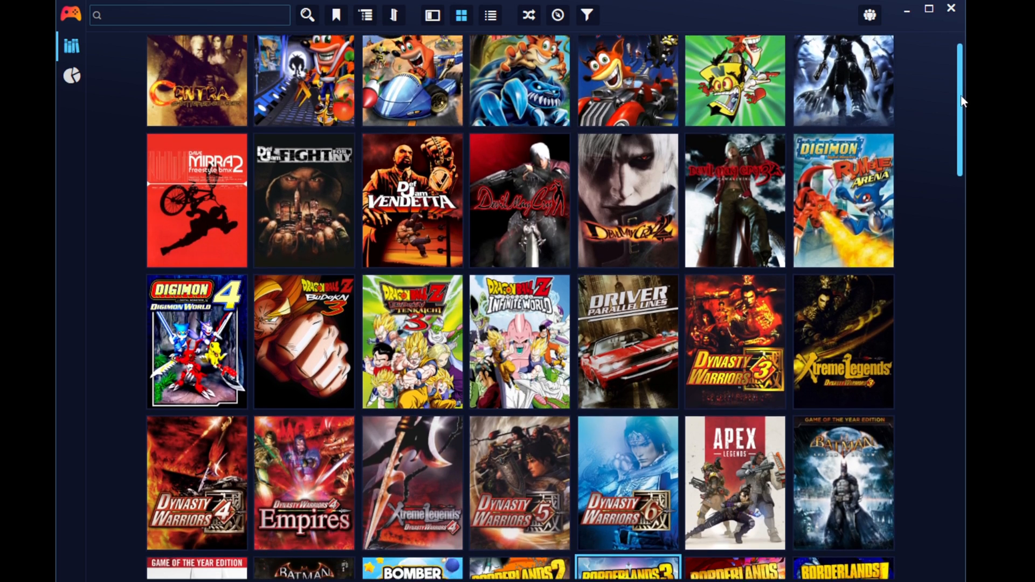
scroll(down, 3)
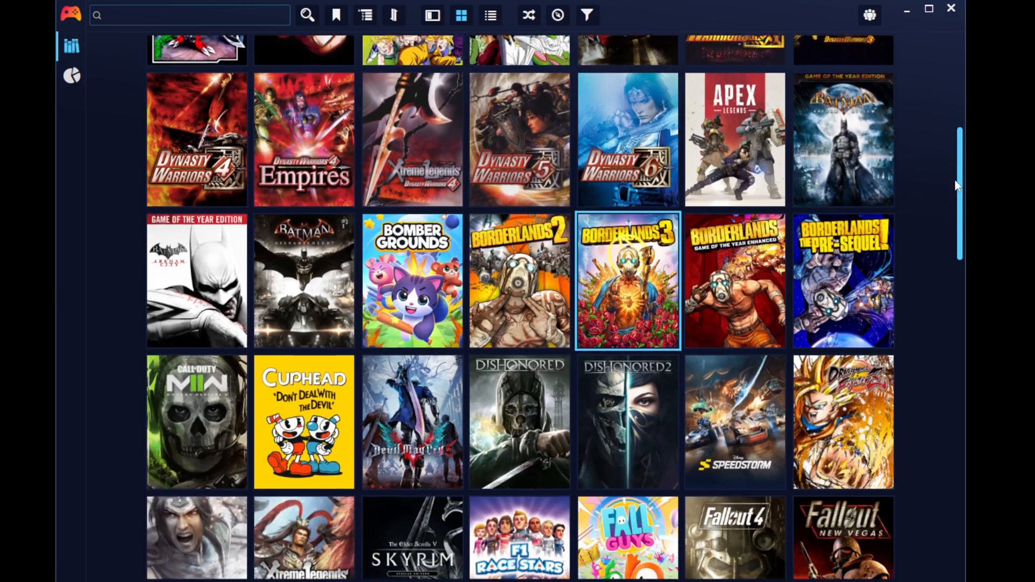
scroll(down, 3)
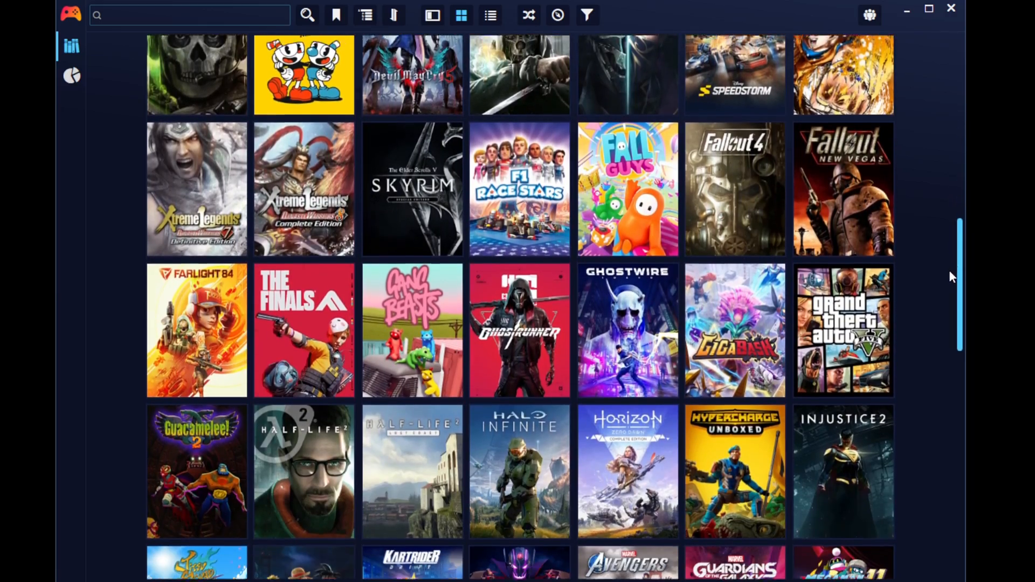
scroll(down, 3)
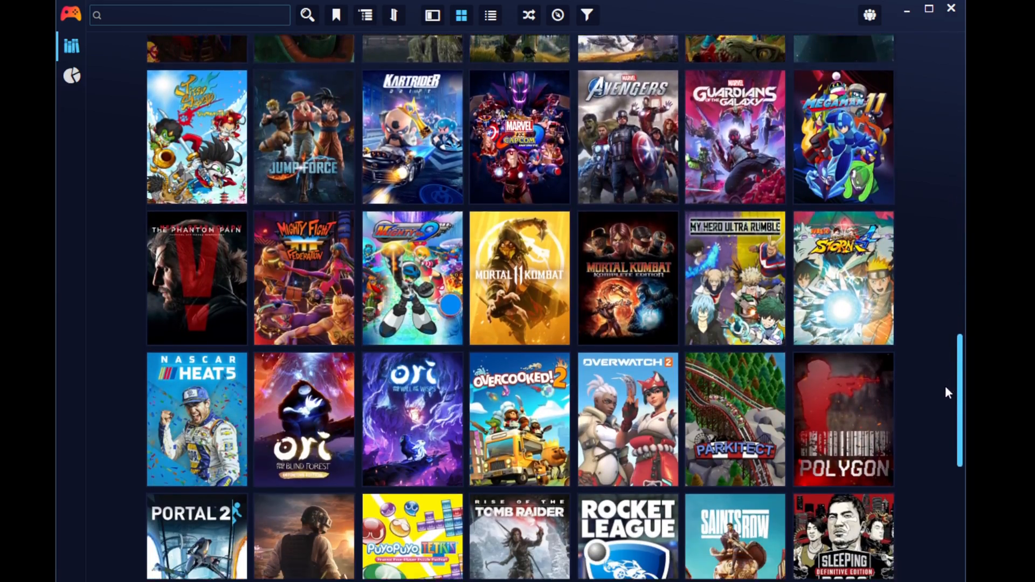
scroll(down, 3)
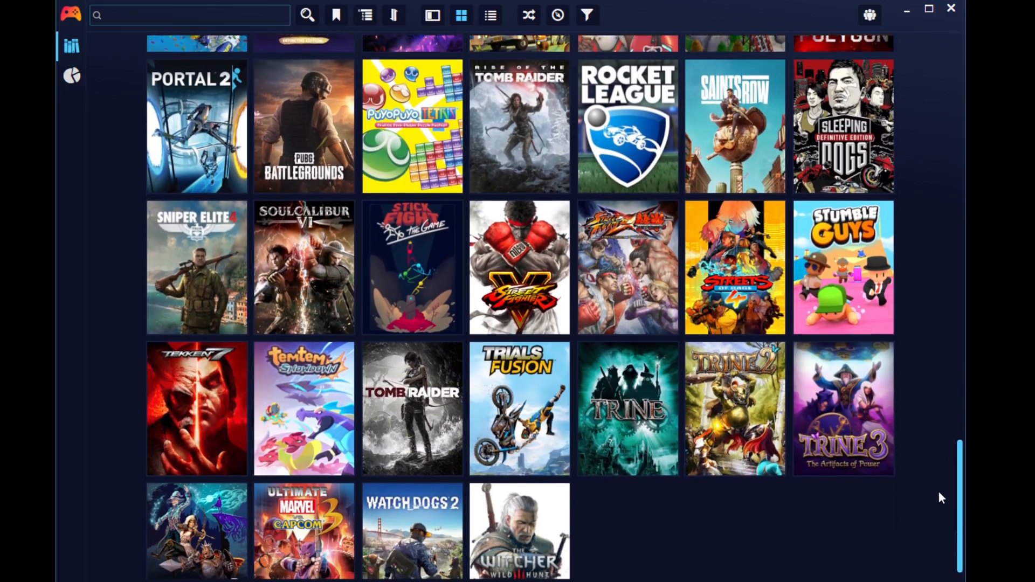
scroll(up, 3)
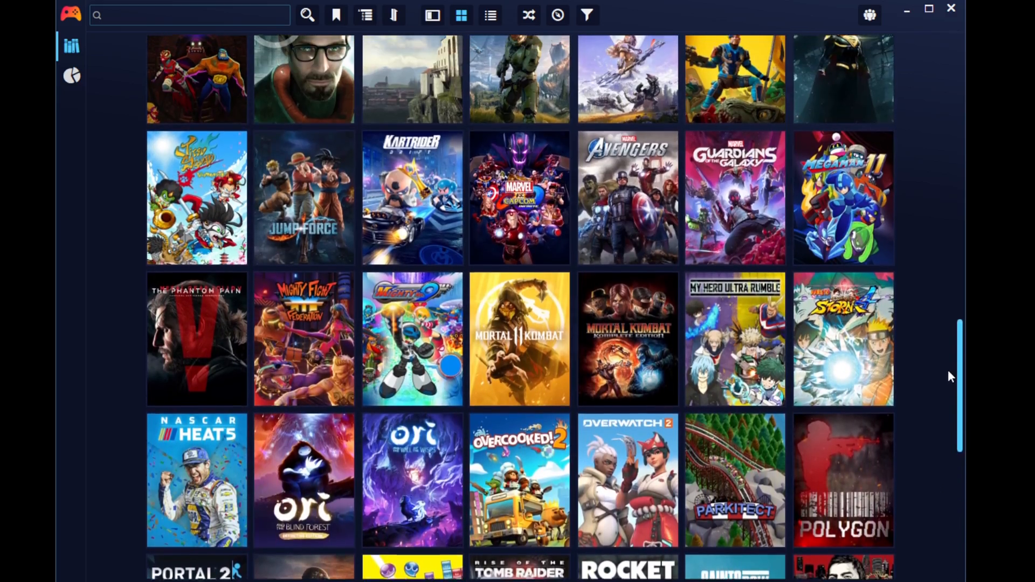
scroll(up, 3)
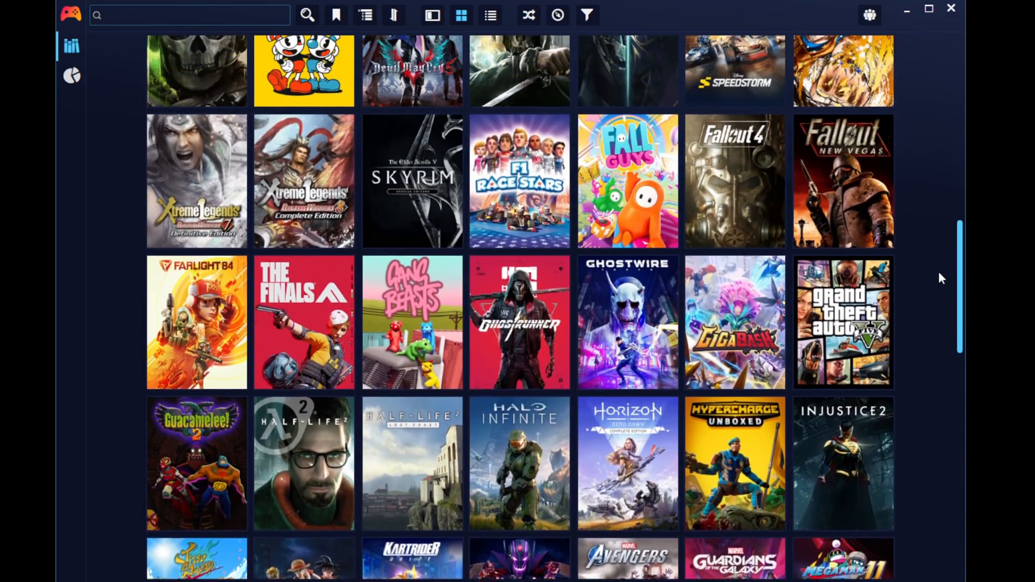
scroll(up, 3)
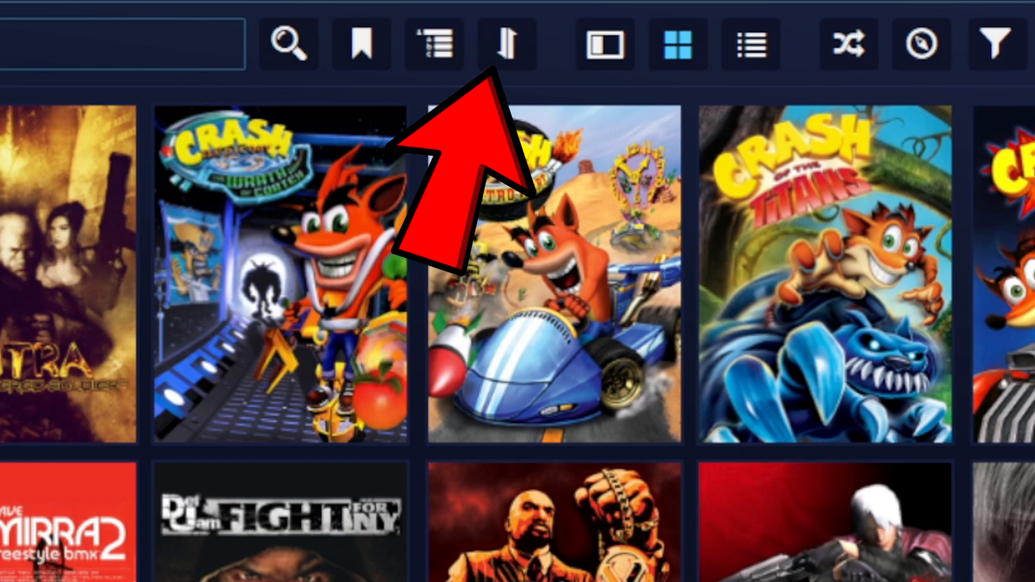
mouse_move(505, 44)
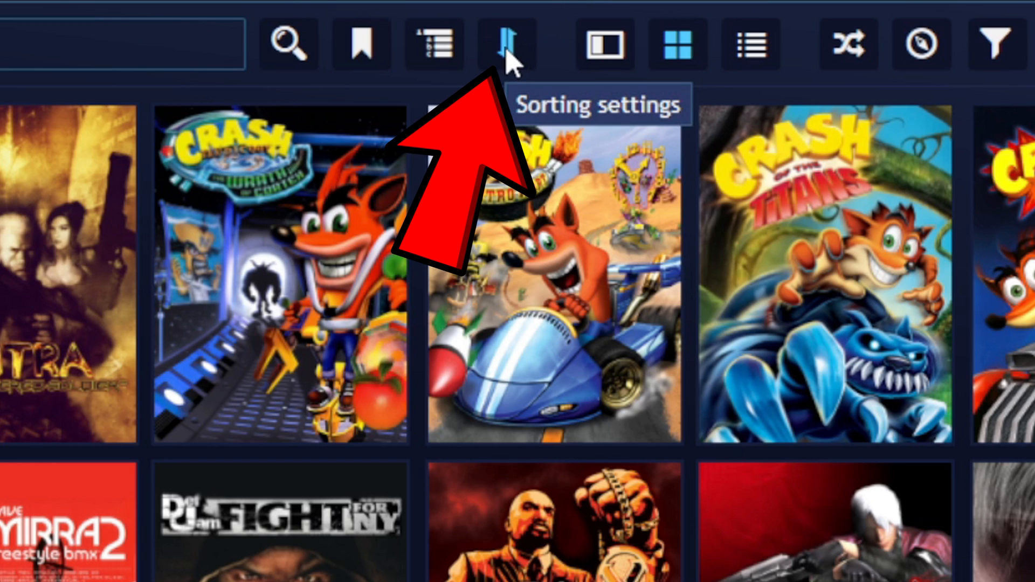
- Choose Platform for both the library's sorting and grouping options
click(393, 15)
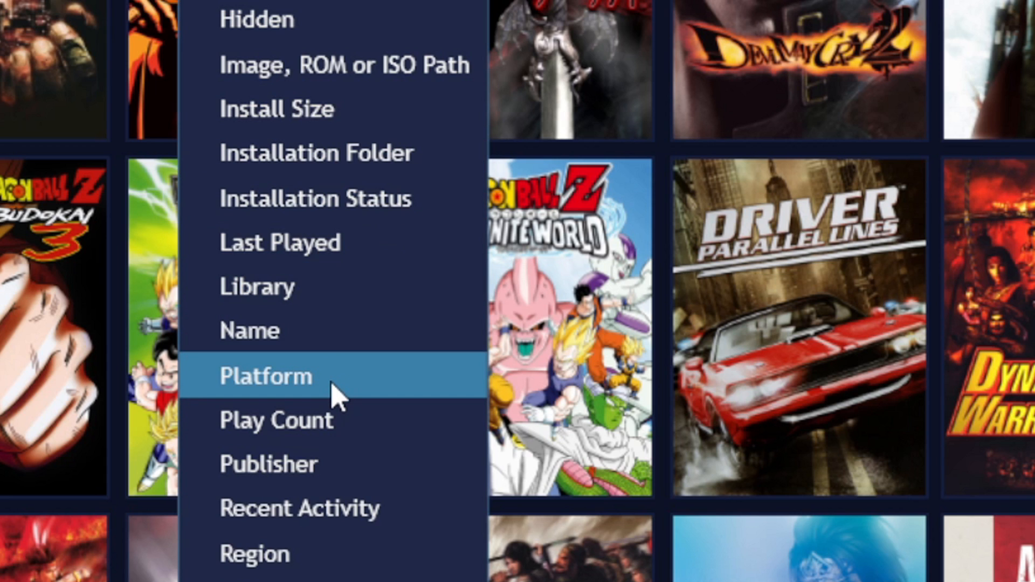
click(264, 376)
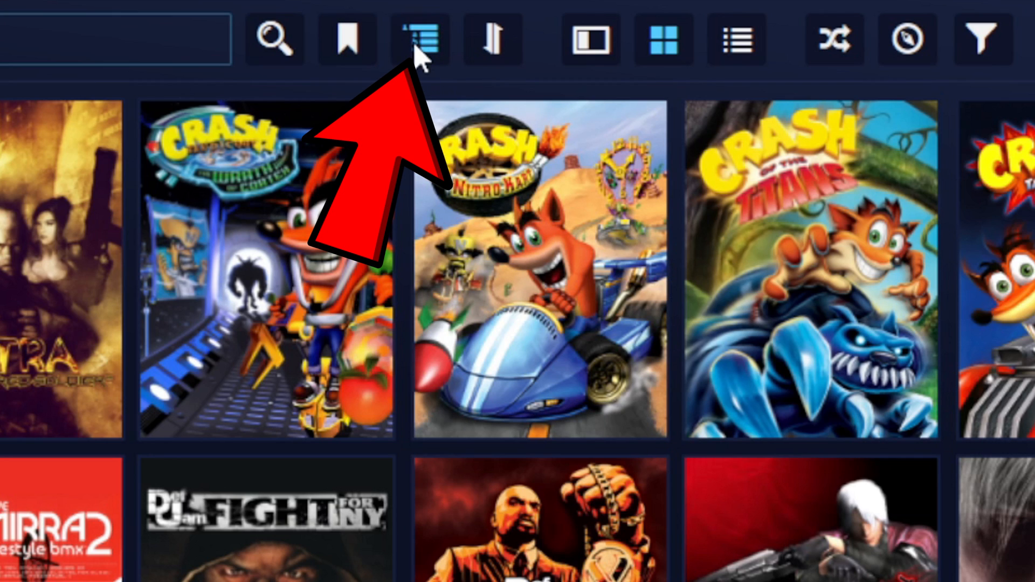
click(419, 38)
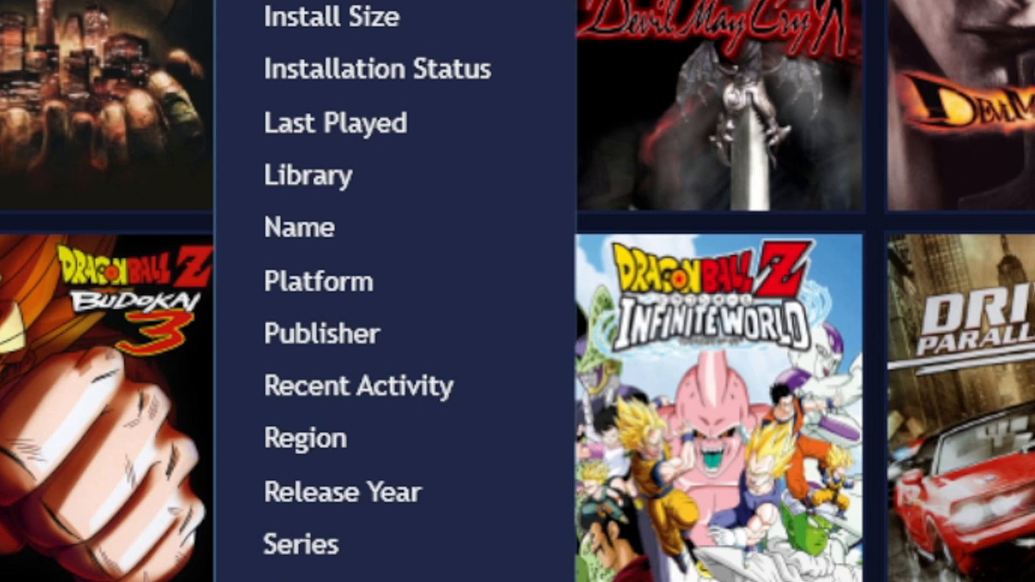
mouse_move(482, 284)
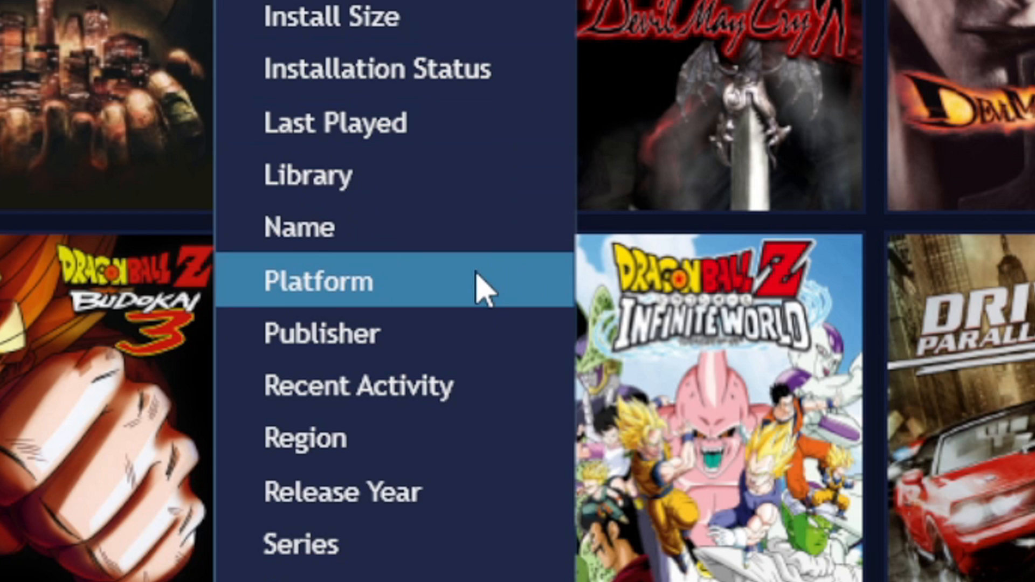
click(317, 281)
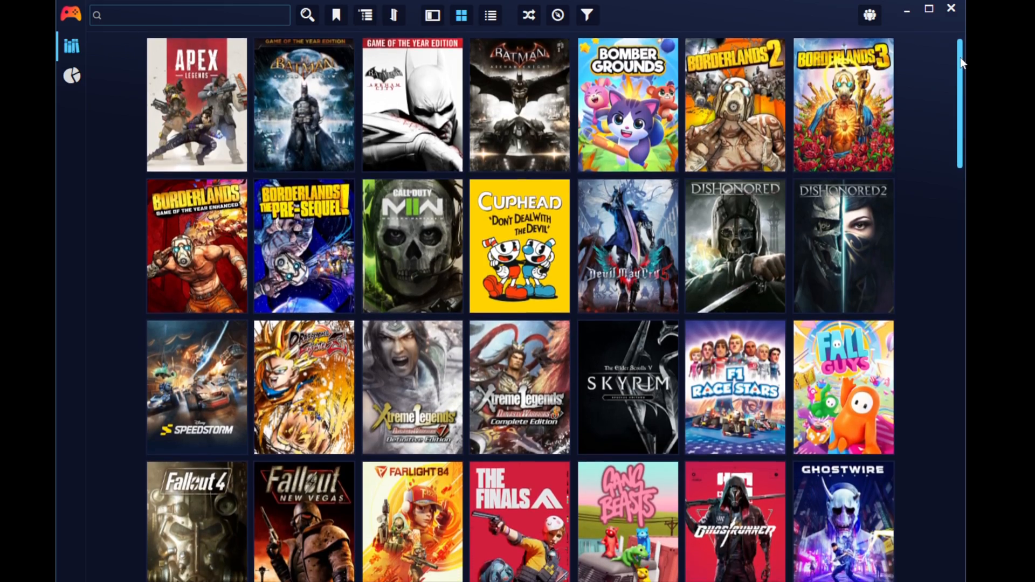
- Scroll to the Sony PlayStation 2 group and collapse the PC (Windows) group header
scroll(down, 3)
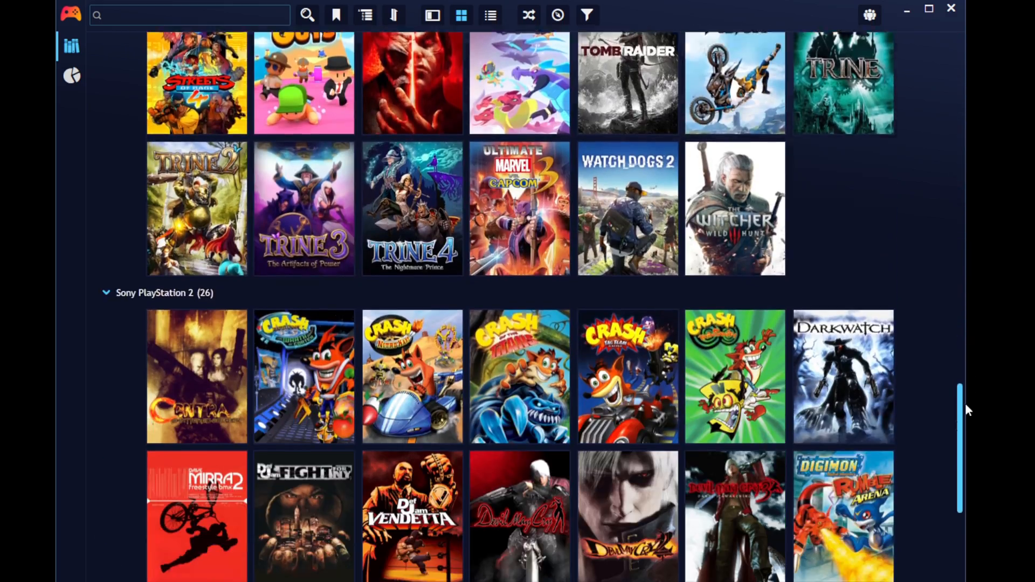
scroll(down, 3)
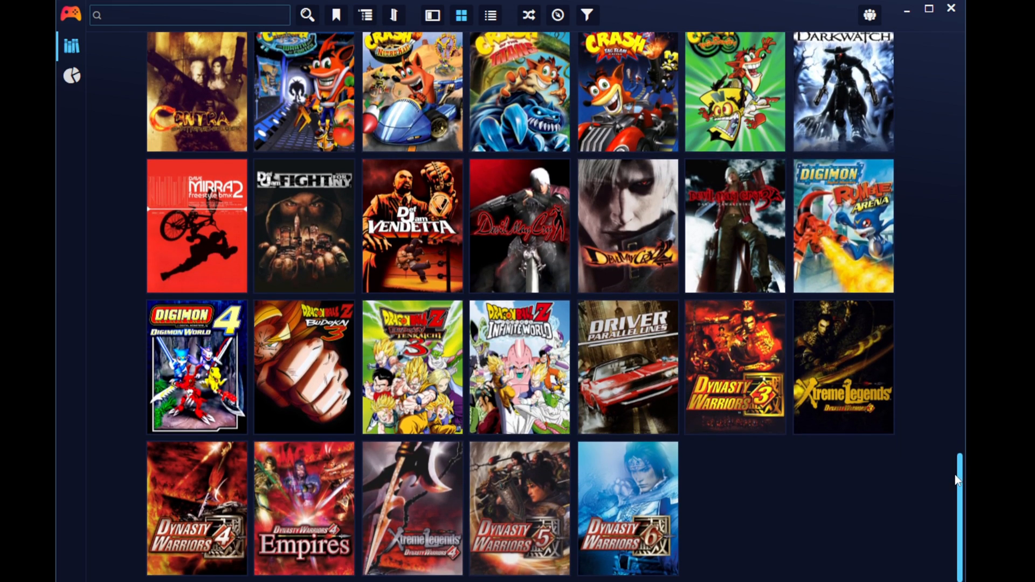
mouse_move(962, 489)
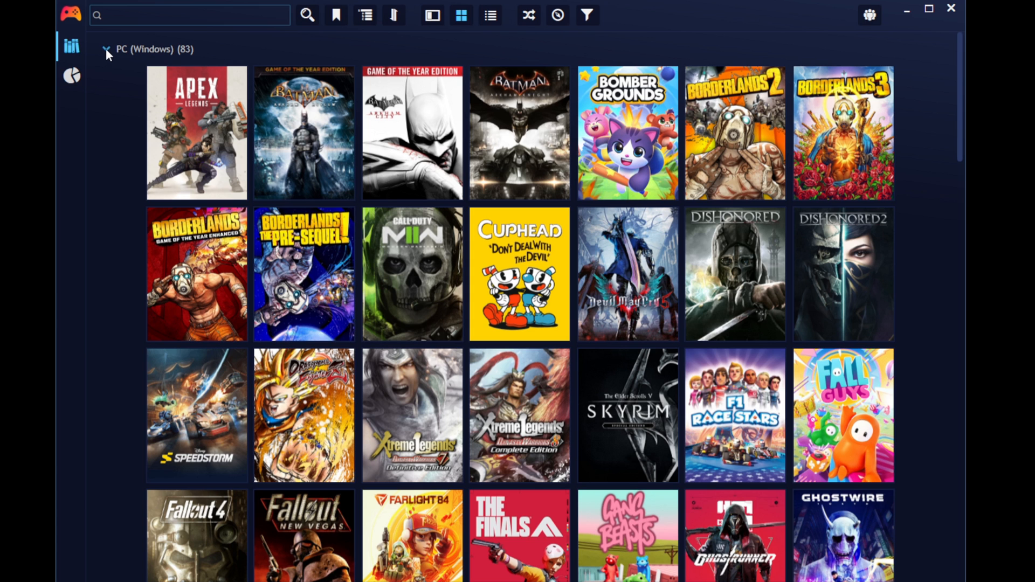
click(105, 49)
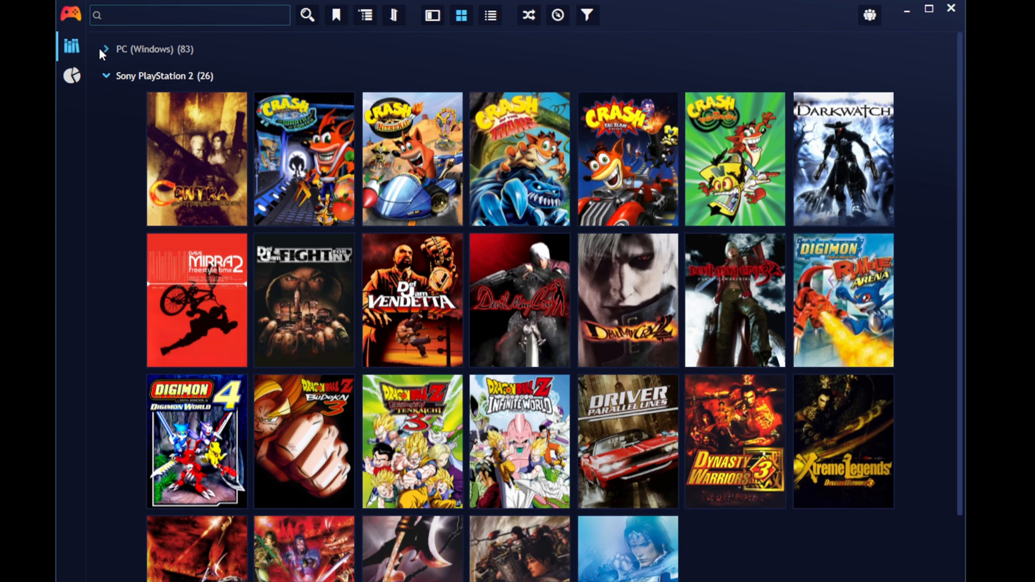
click(105, 49)
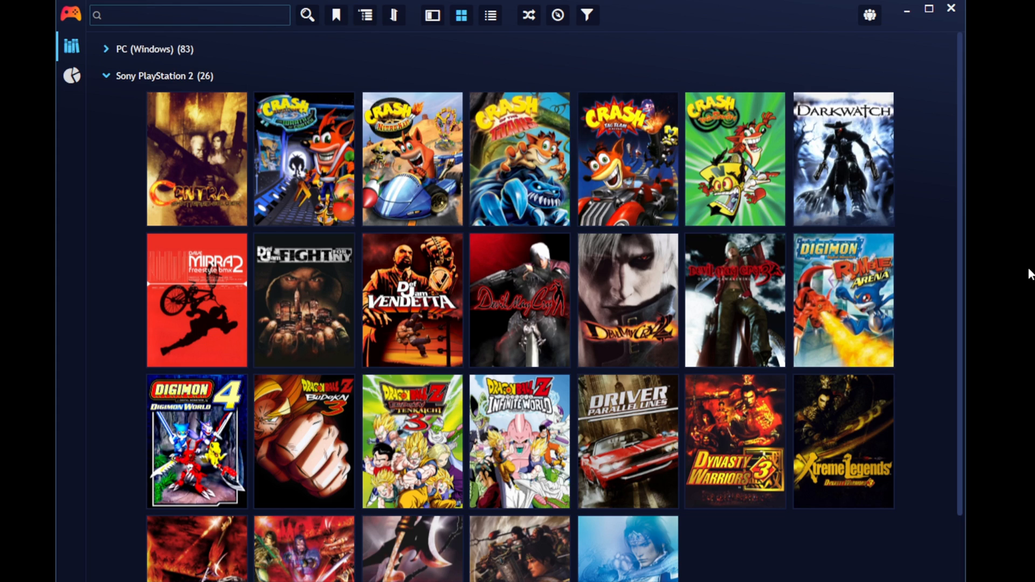
mouse_move(996, 299)
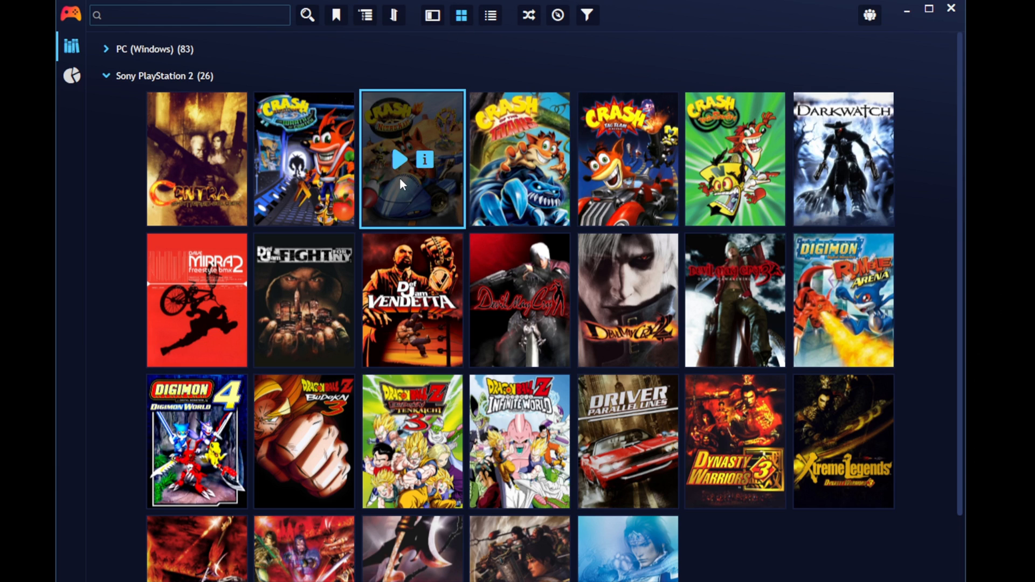
- Expand the PC (Windows) group to show its games again
click(412, 158)
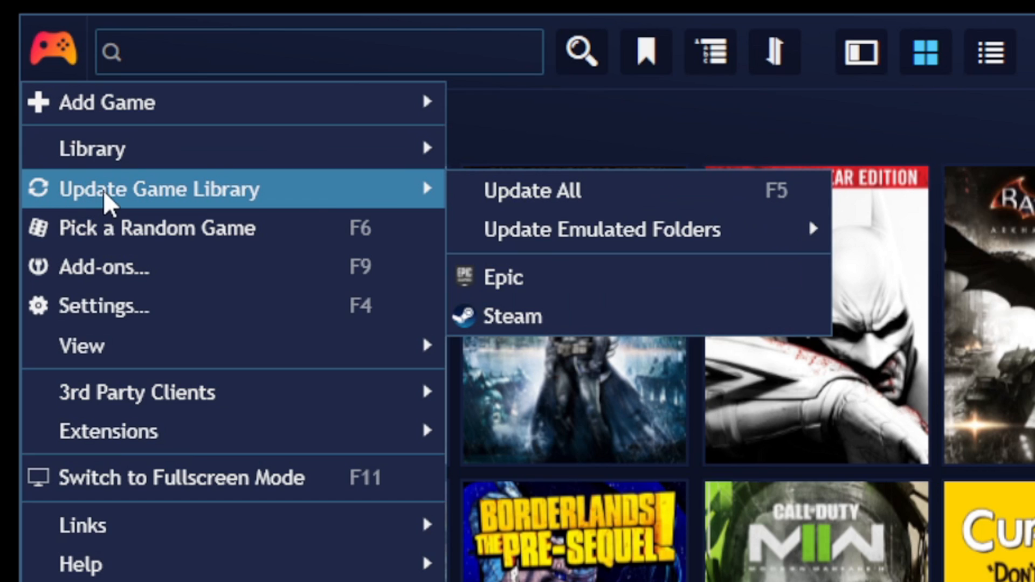
mouse_move(726, 212)
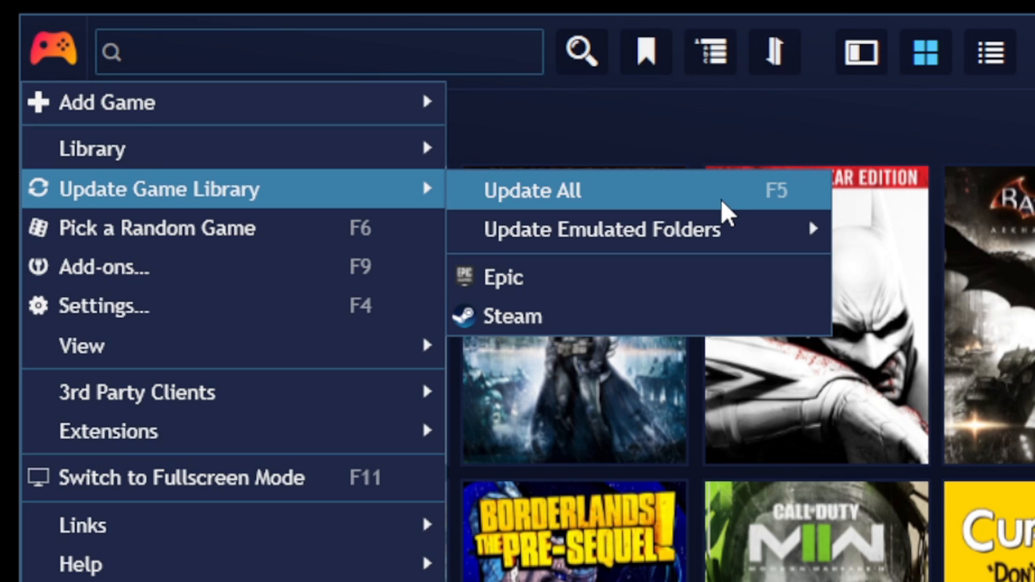
mouse_move(604, 268)
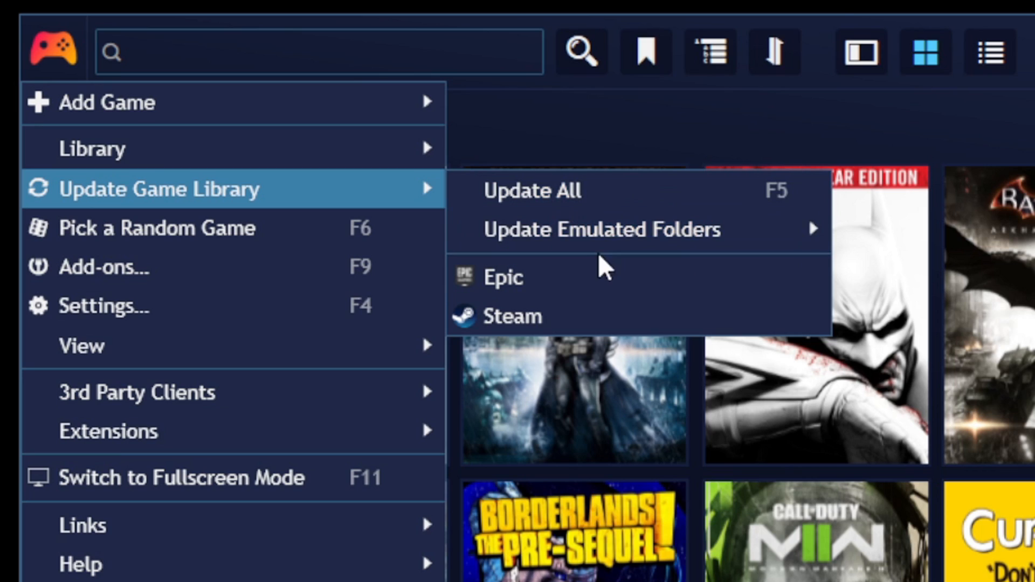
mouse_move(634, 201)
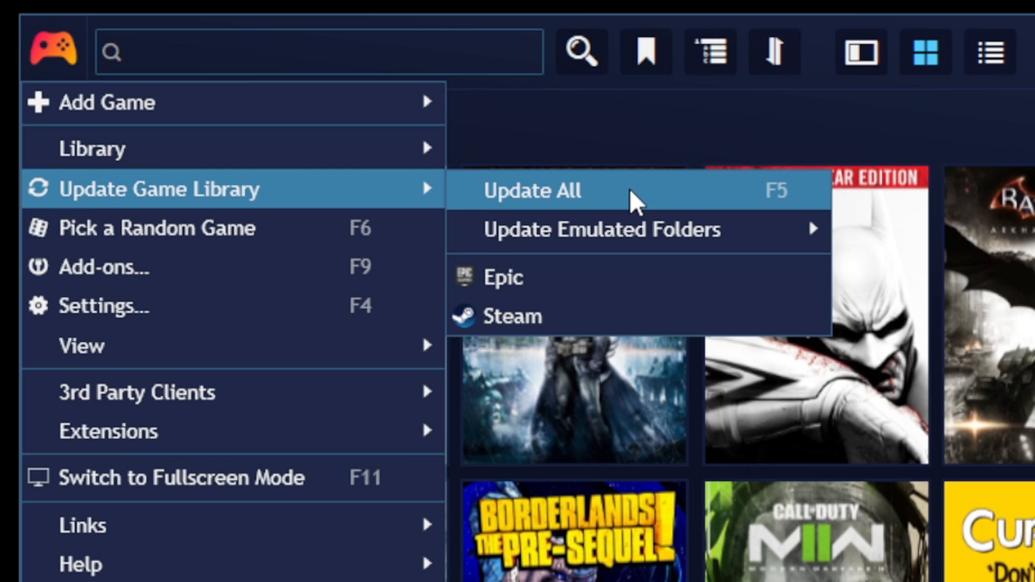
mouse_move(637, 221)
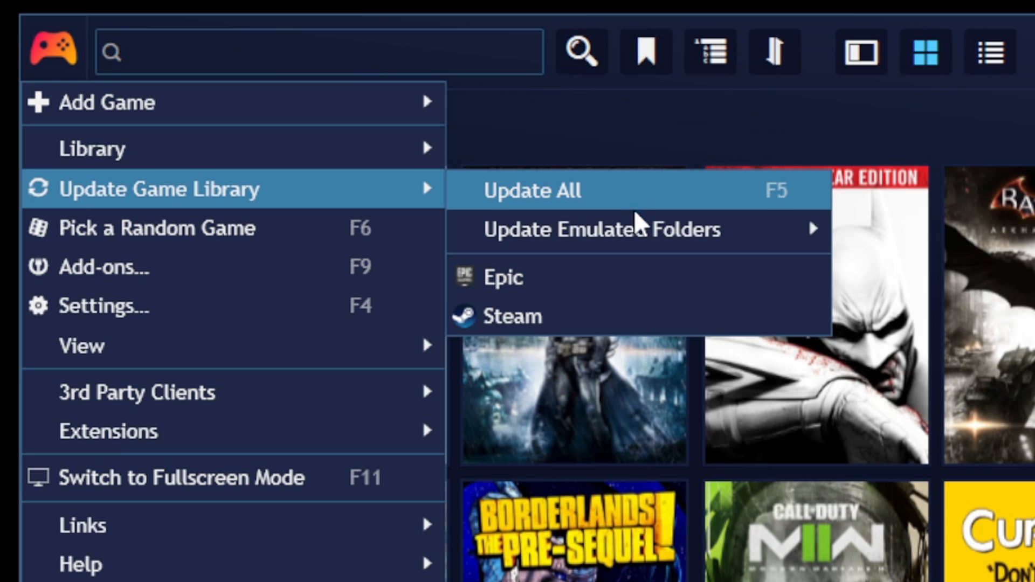
mouse_move(635, 229)
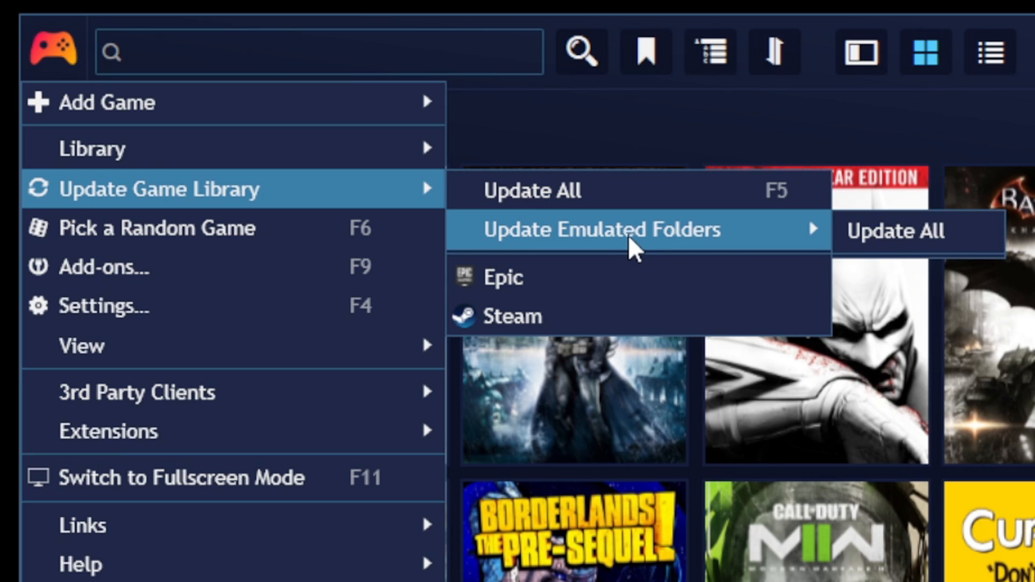